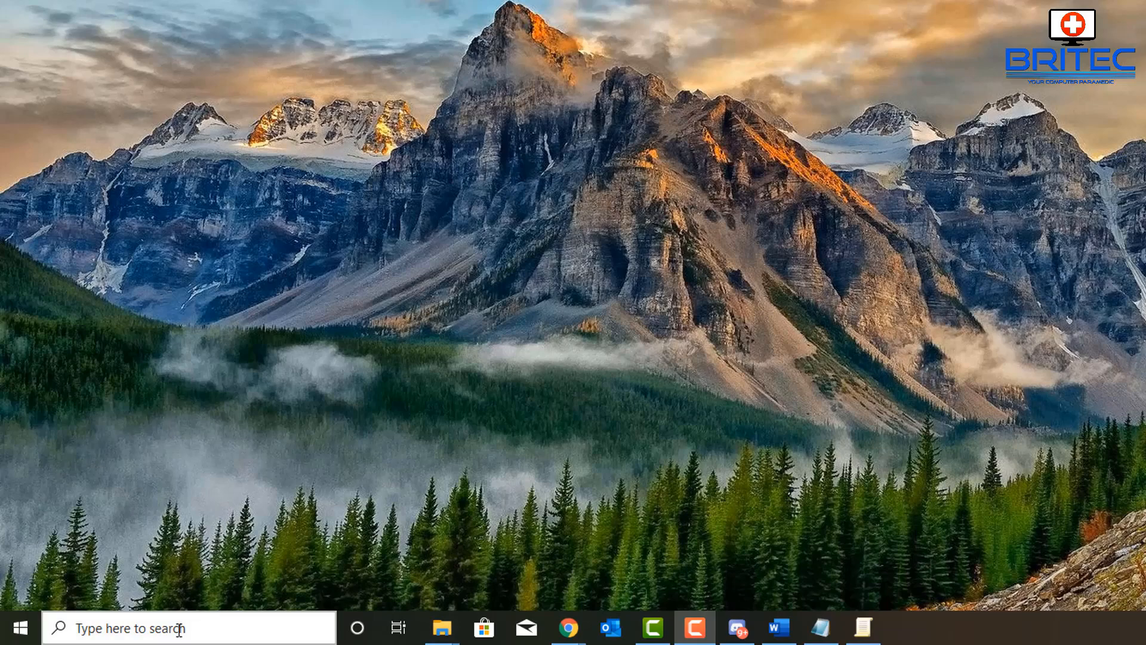
Search 'edg' in Windows Search and launch Microsoft Edge.
{"action": "type", "text": "edge"}
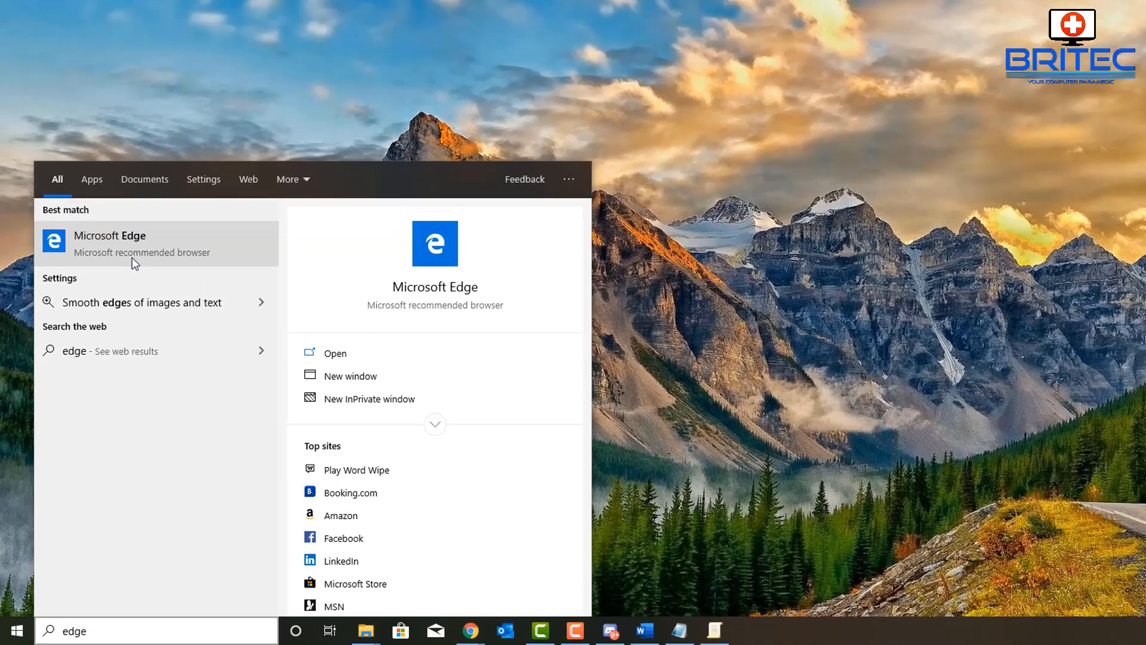
{"action": "left_click", "coordinate": [110, 243]}
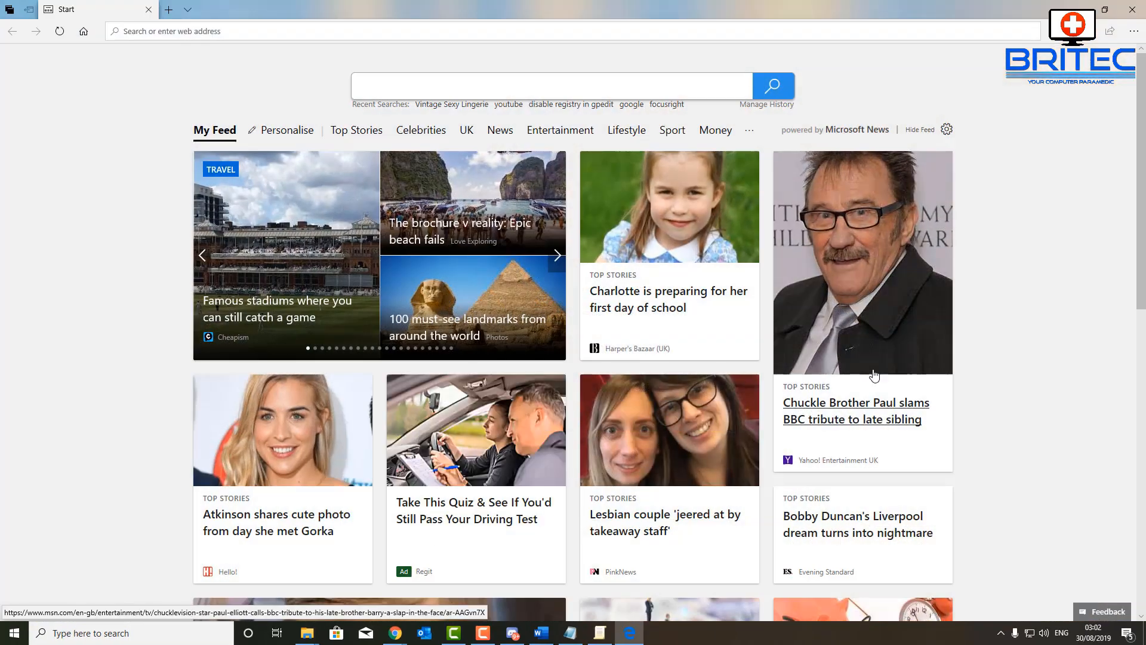
Reach Edge's Privacy & security 'Choose what to clear' browsing data options.
{"action": "left_click", "coordinate": [1134, 31]}
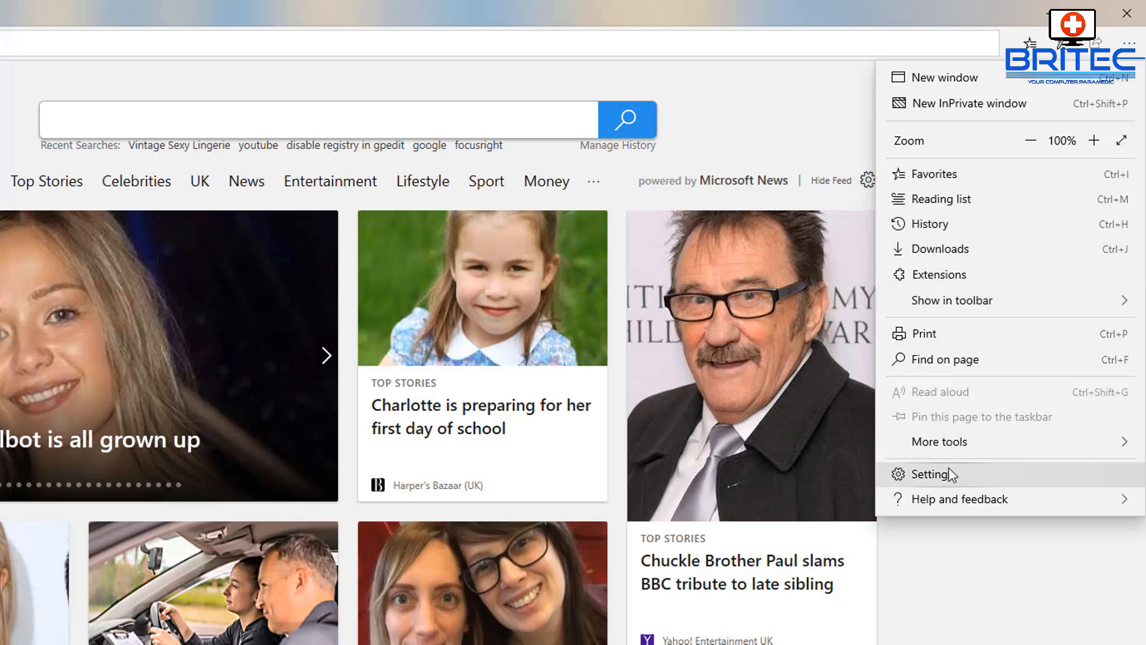
{"action": "left_click", "coordinate": [932, 473]}
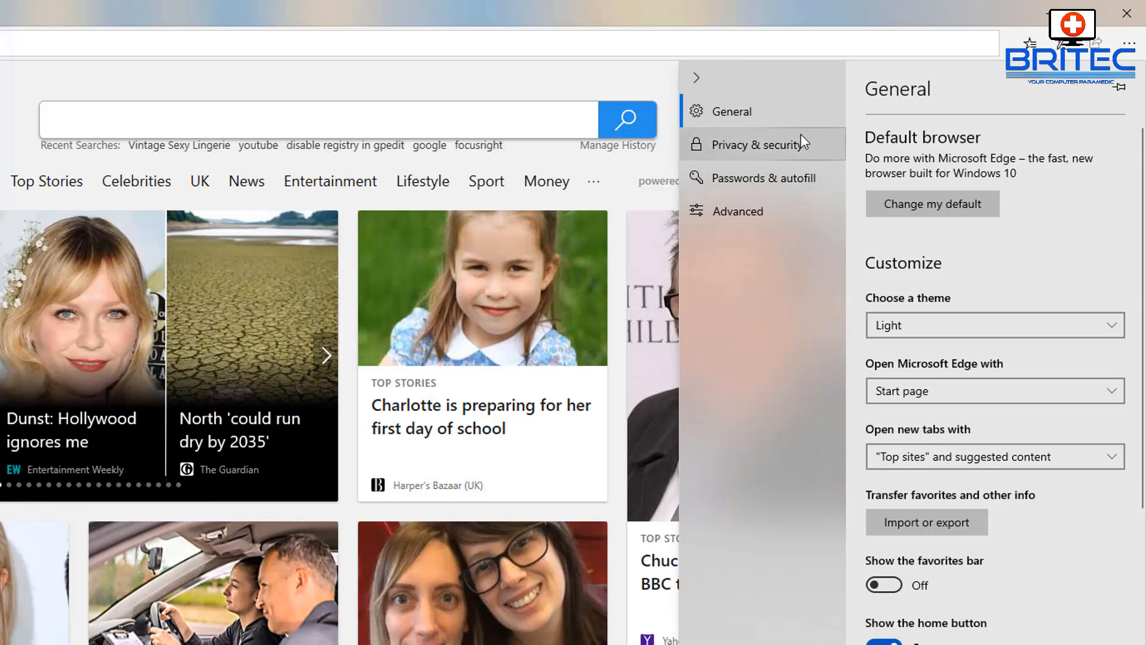
{"action": "left_click", "coordinate": [756, 144]}
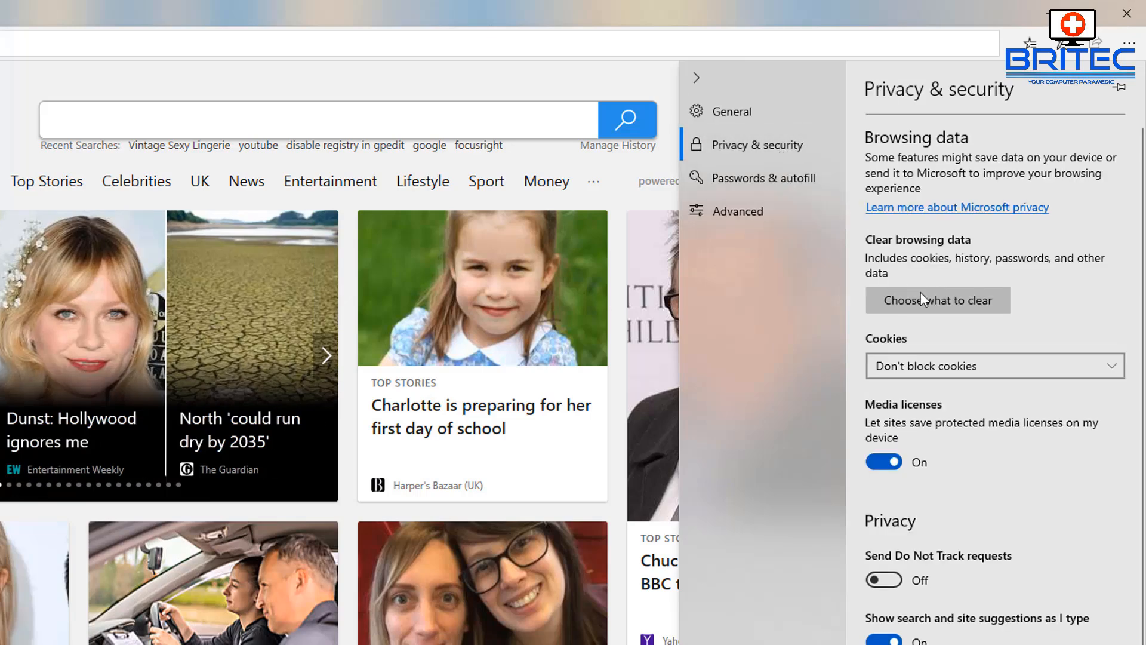
{"action": "left_click", "coordinate": [938, 300]}
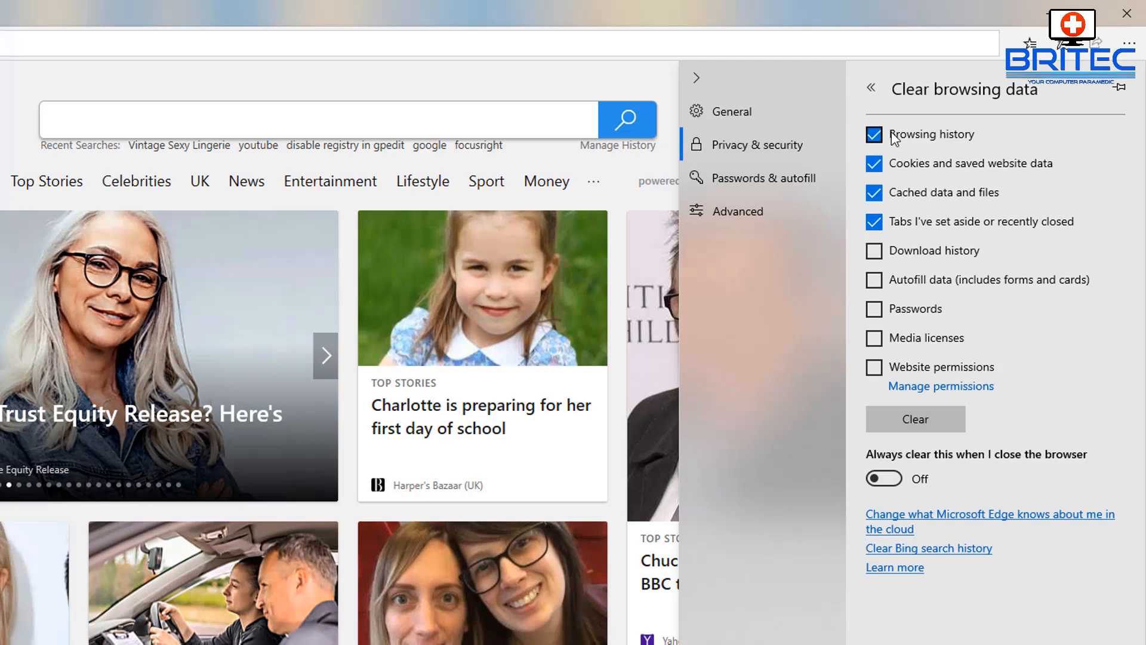
{"action": "left_click", "coordinate": [874, 135]}
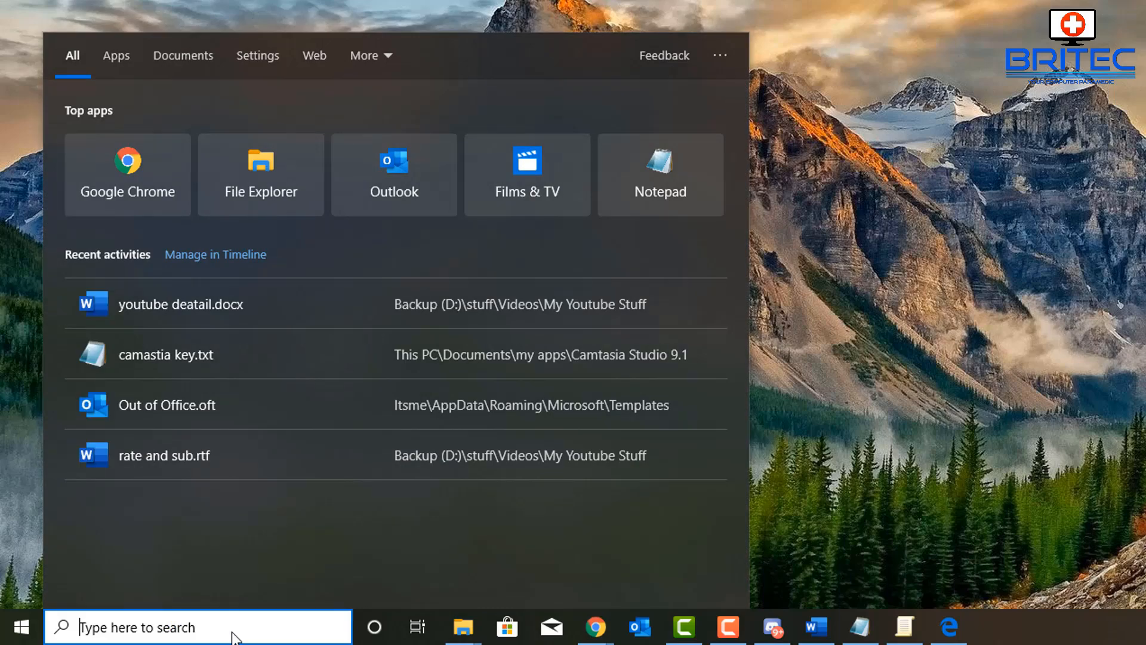
Launch Registry Editor from a 'rege' search and expand HKEY_CURRENT_USER.
{"action": "type", "text": "regedit"}
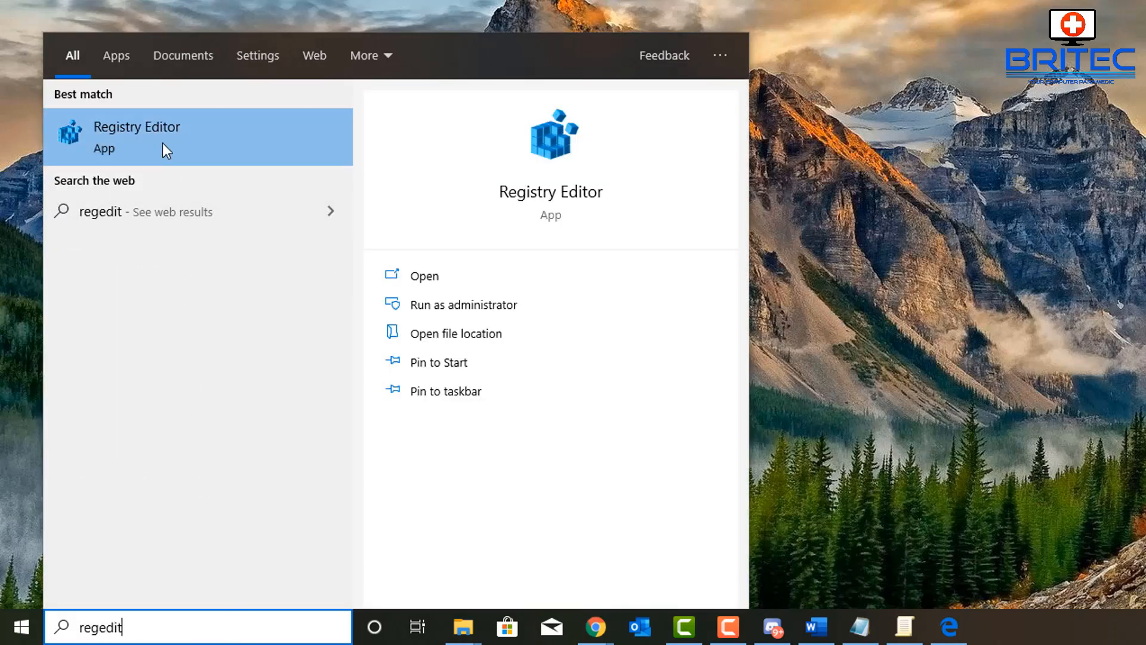
{"action": "left_click", "coordinate": [137, 136]}
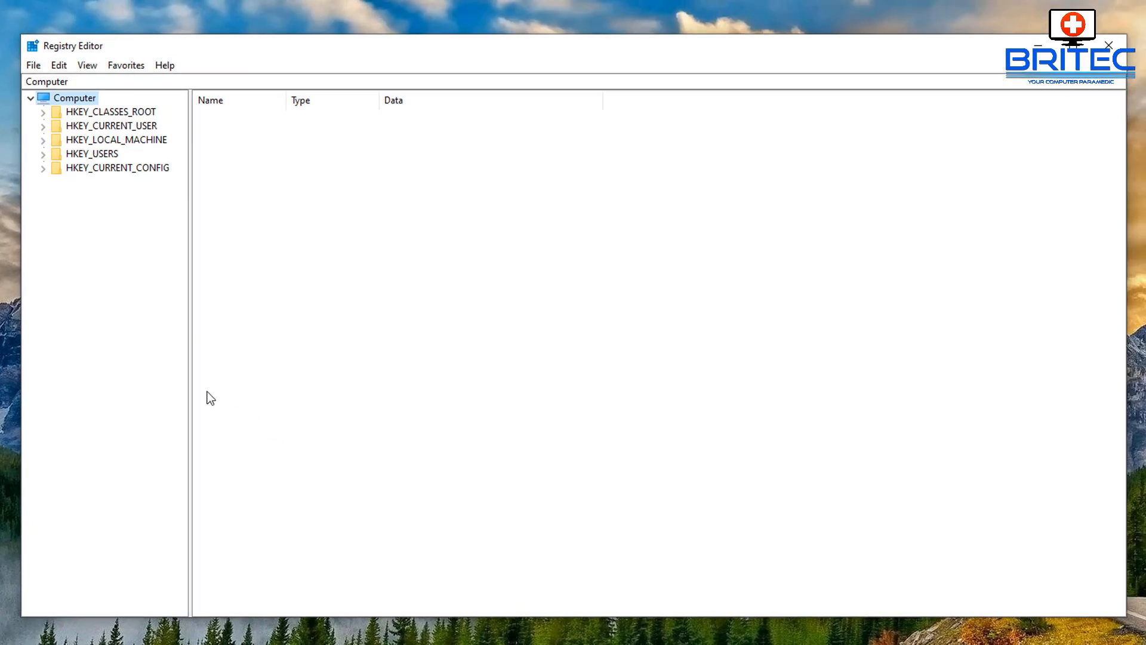
{"action": "mouse_move", "coordinate": [44, 351]}
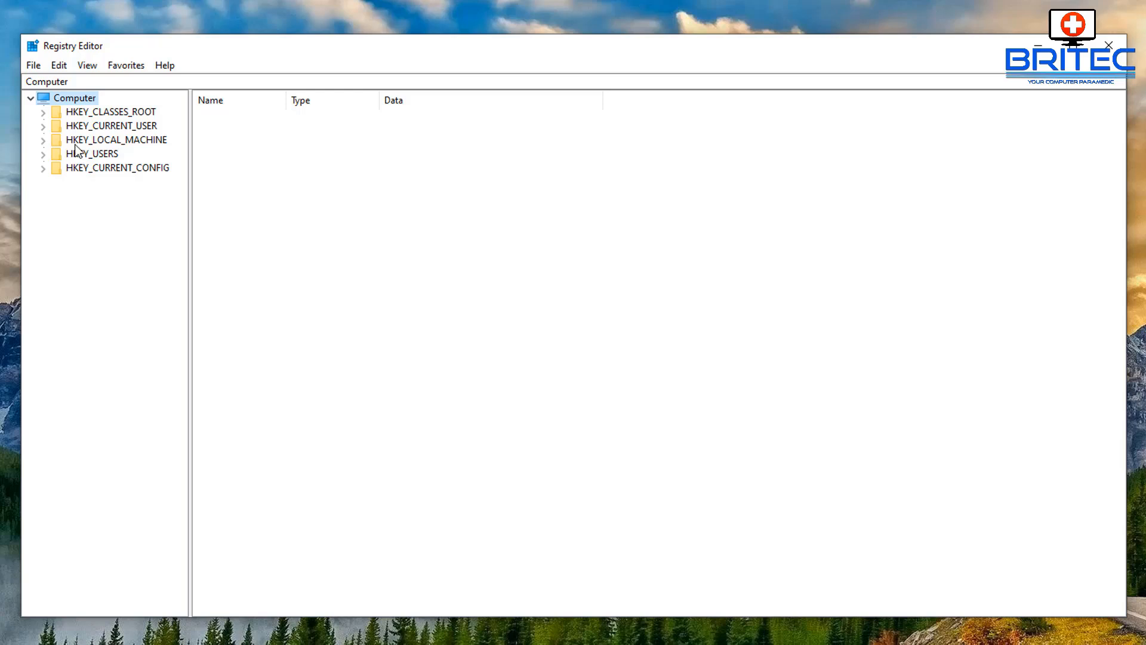
{"action": "left_click", "coordinate": [111, 125]}
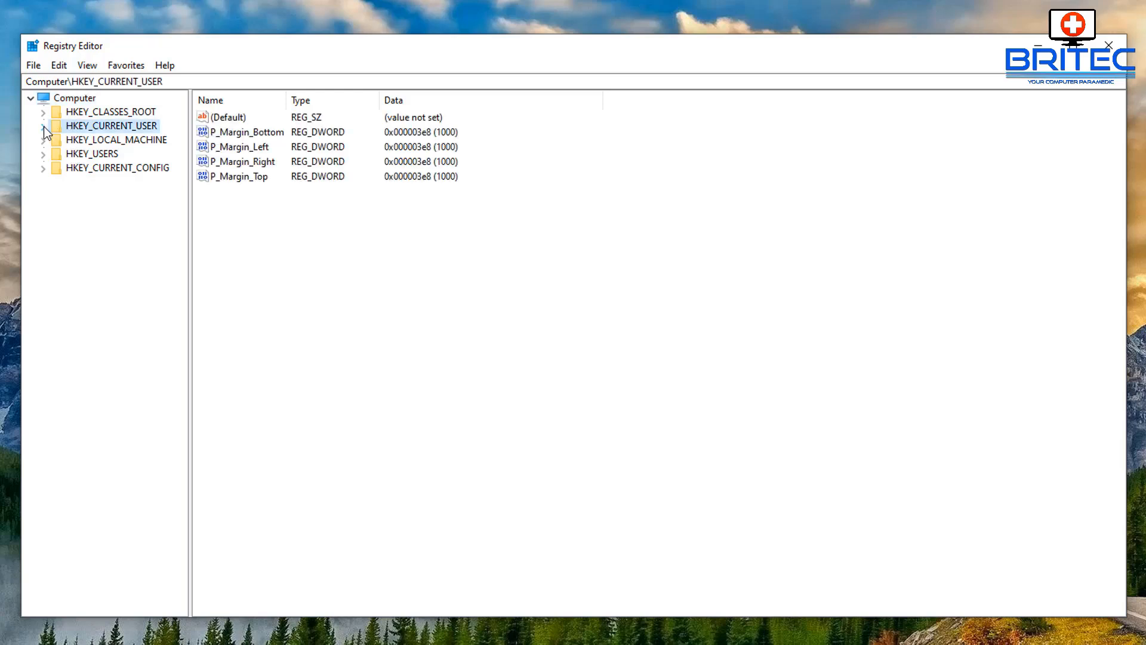
{"action": "left_click", "coordinate": [43, 125]}
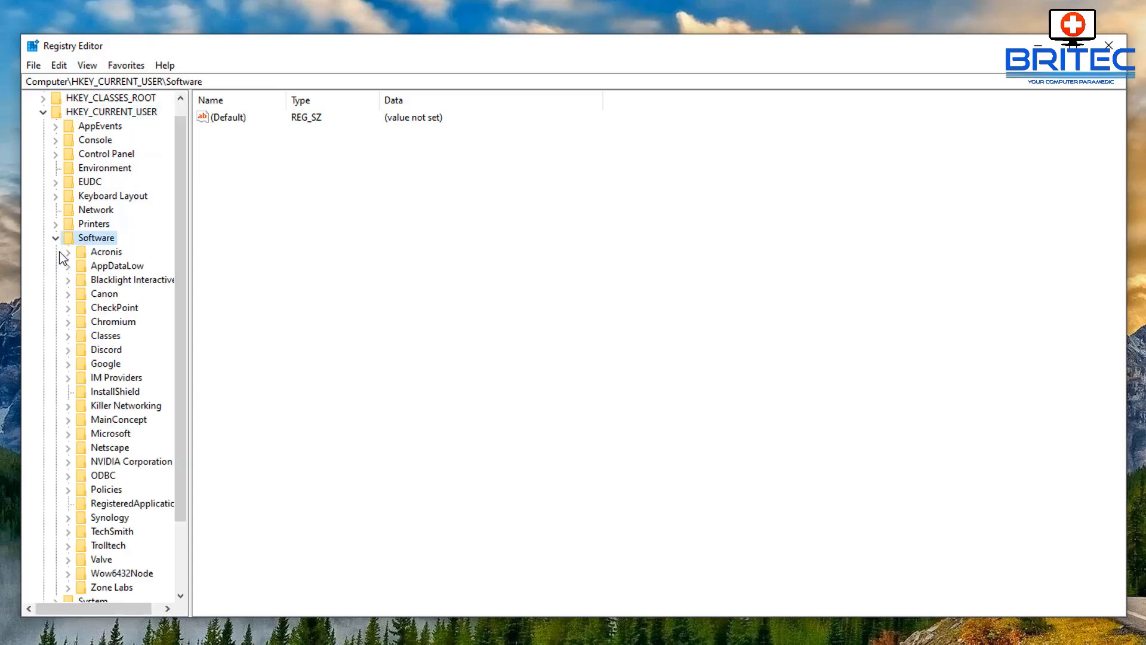
{"action": "mouse_move", "coordinate": [69, 261]}
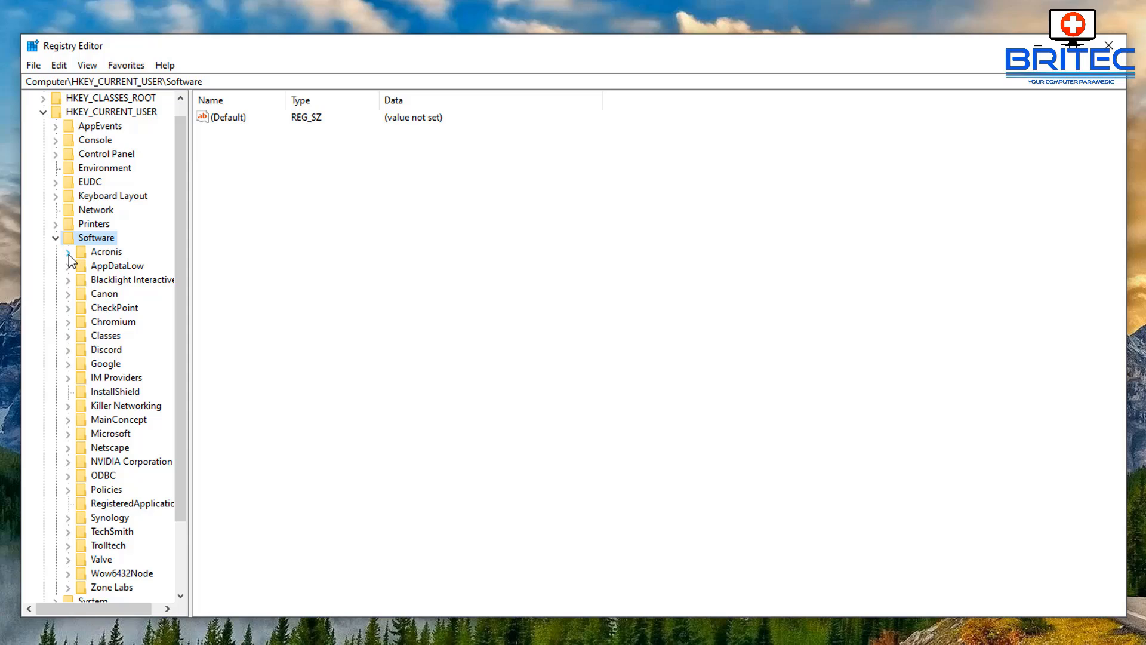
Expand Software\Classes and scroll through its list of subkeys.
{"action": "left_click", "coordinate": [105, 335]}
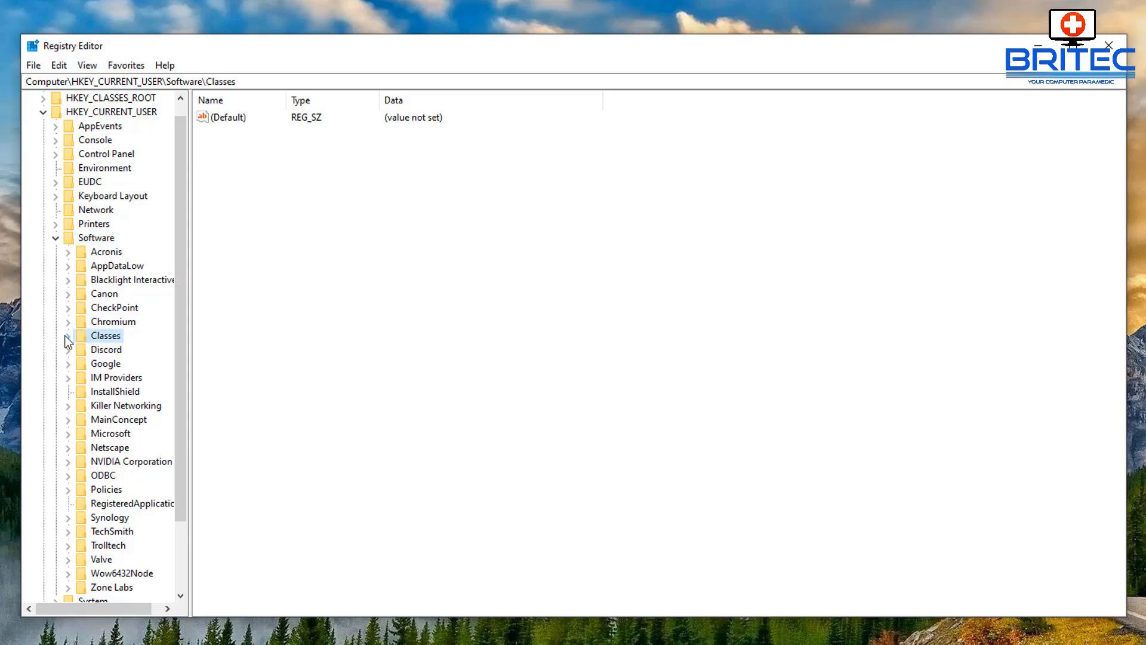
{"action": "left_click", "coordinate": [67, 335]}
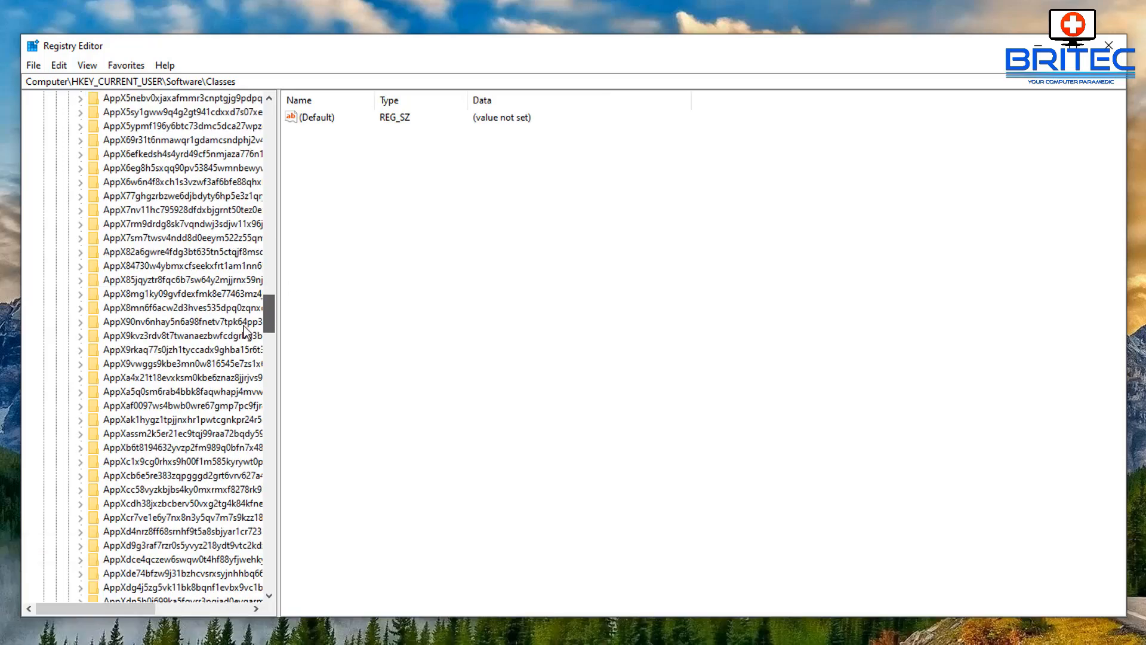
{"action": "scroll", "scroll_direction": "down", "scroll_amount": 3}
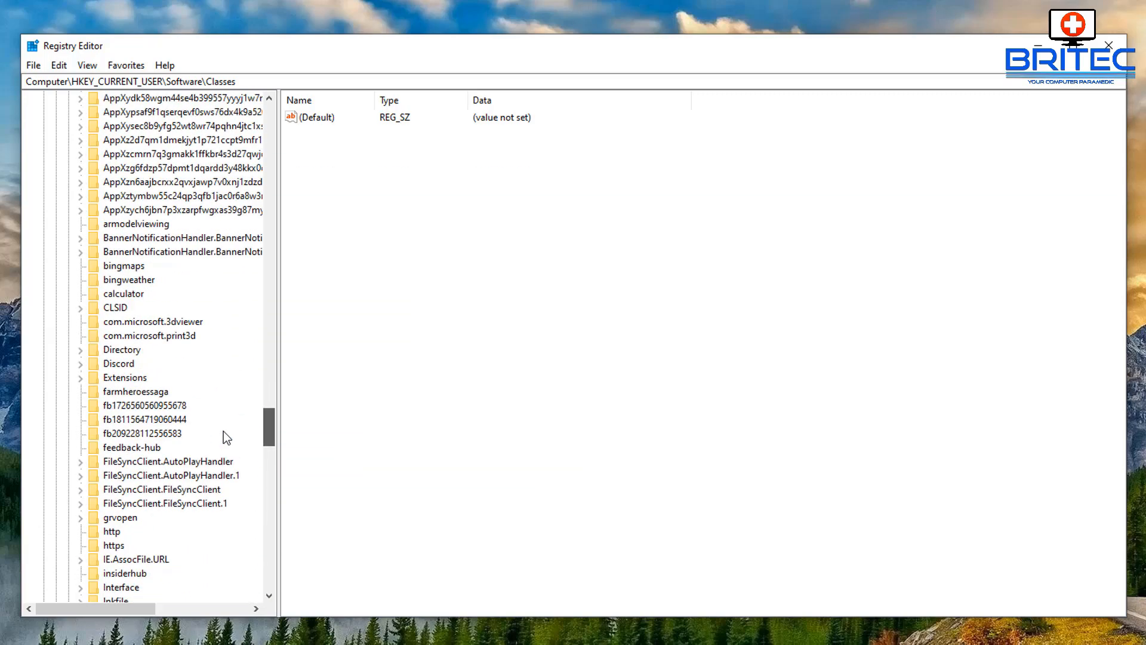
{"action": "scroll", "scroll_direction": "down", "scroll_amount": 3}
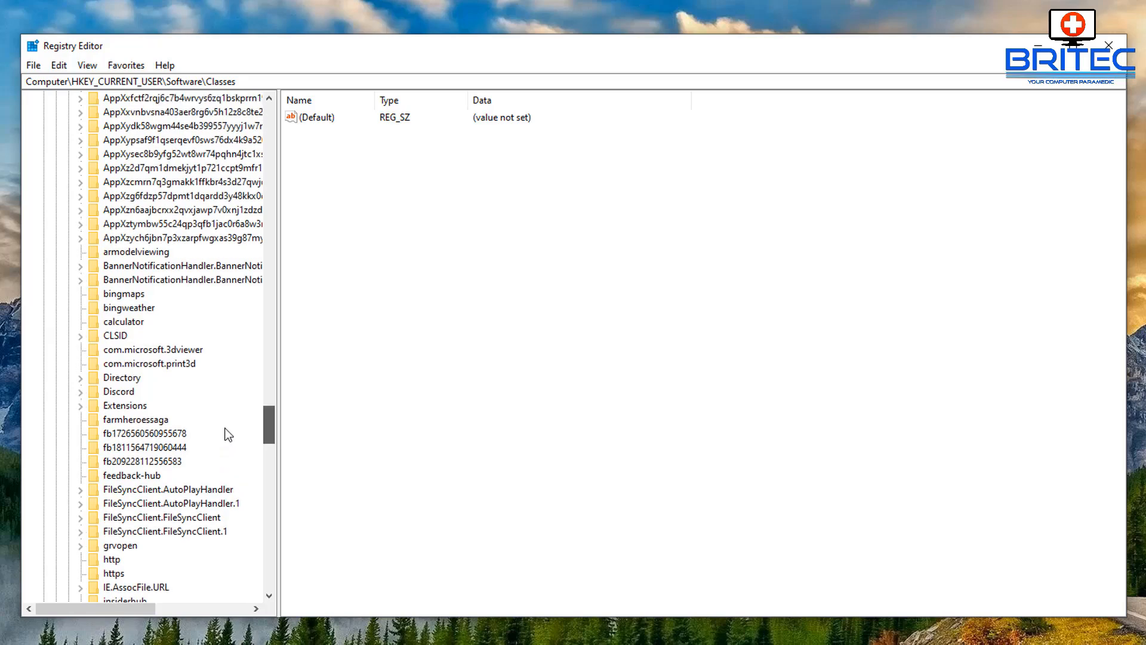
{"action": "scroll", "scroll_direction": "down", "scroll_amount": 3}
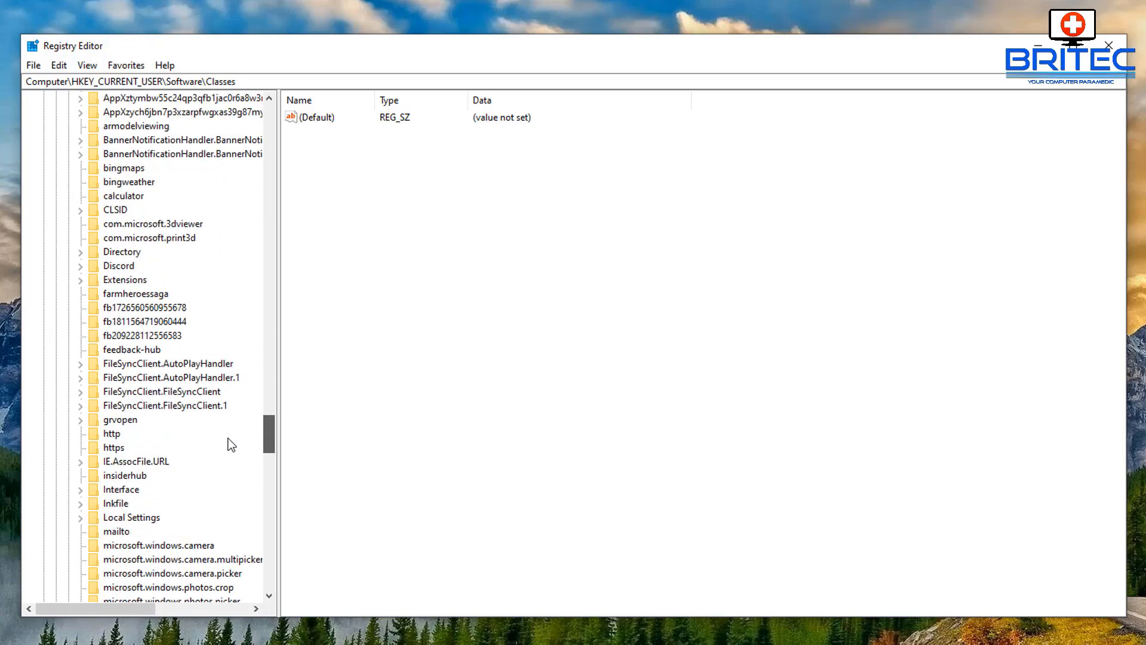
Expand Local Settings\Software\Windows down to the CurrentVersion key.
{"action": "left_click", "coordinate": [132, 517]}
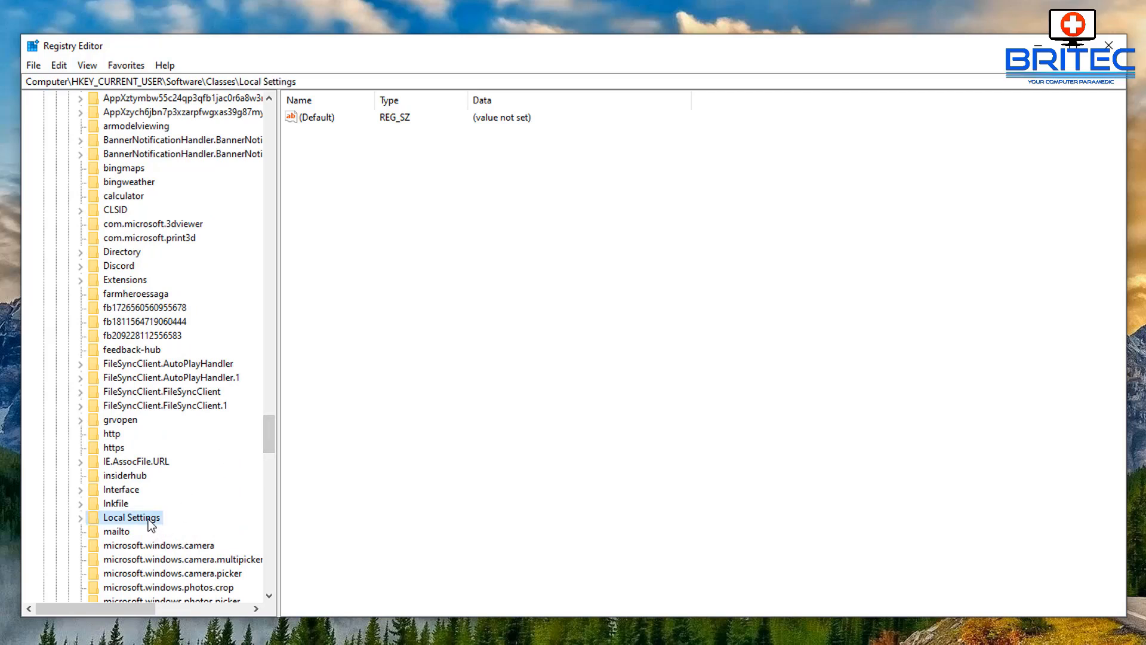
{"action": "left_click", "coordinate": [80, 517]}
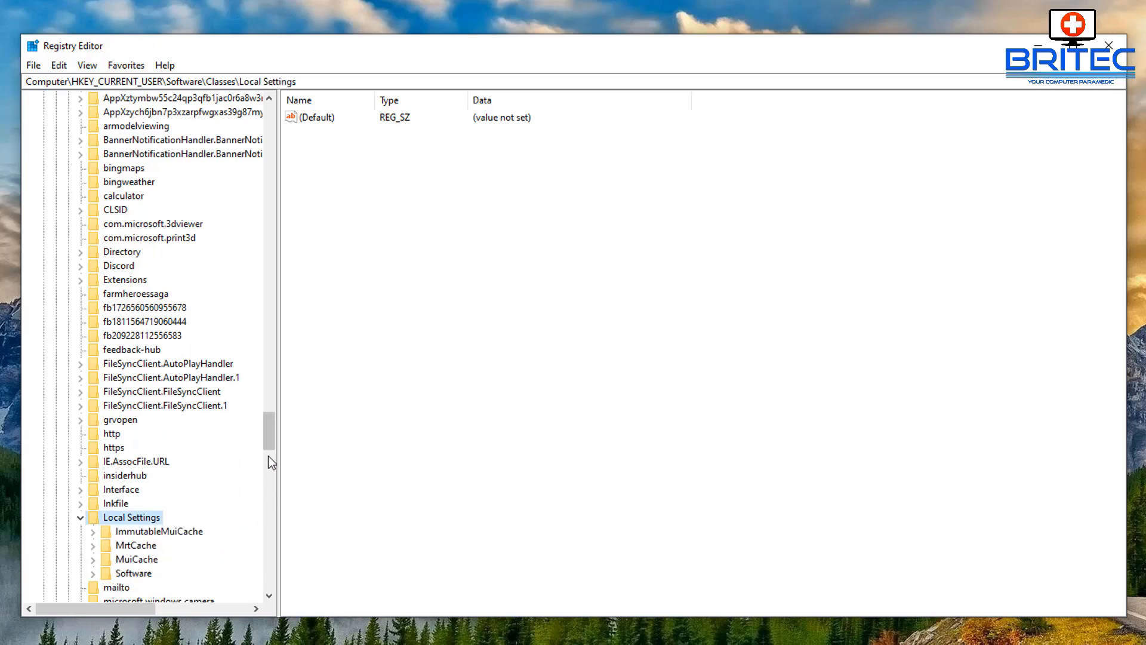
{"action": "scroll", "scroll_direction": "down", "scroll_amount": 3}
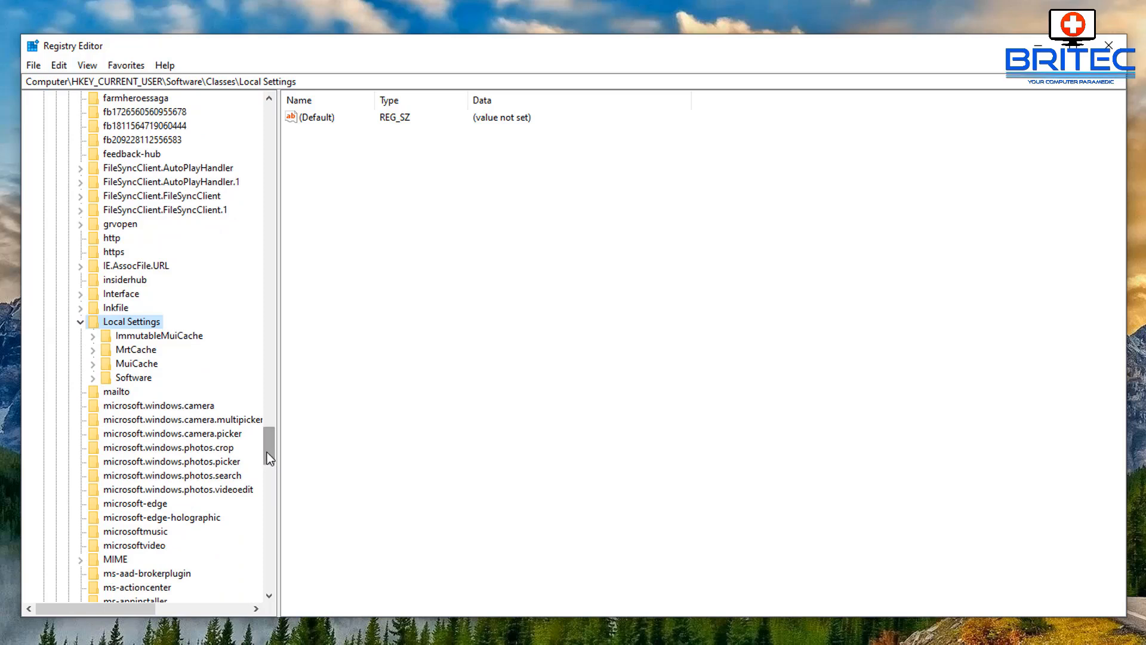
{"action": "mouse_move", "coordinate": [70, 402]}
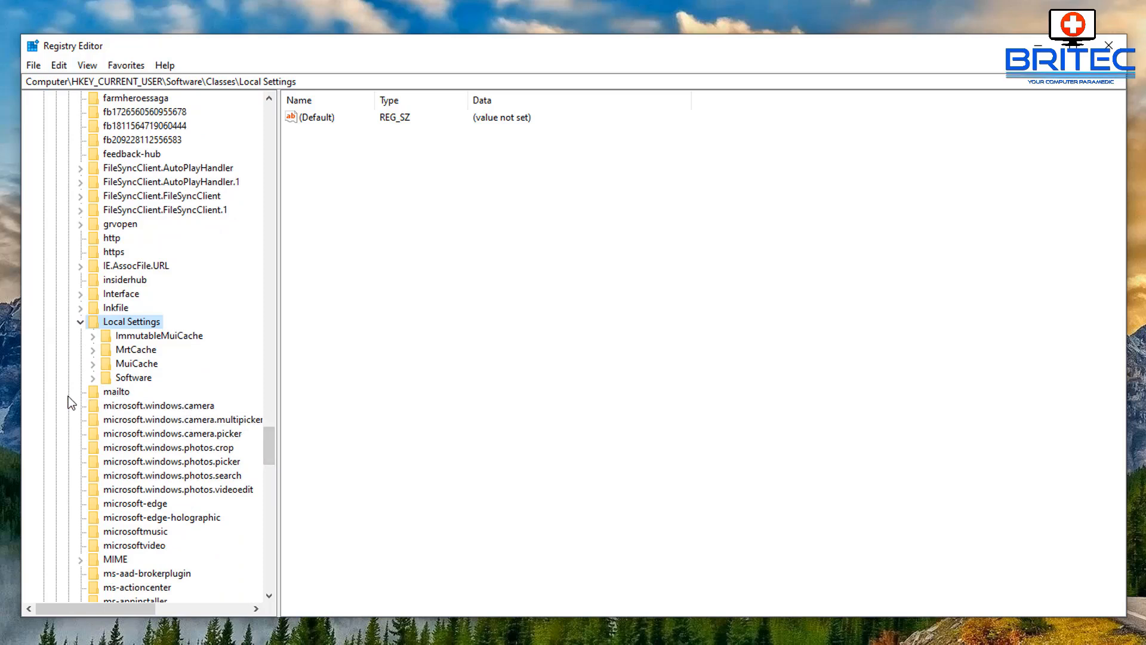
{"action": "left_click", "coordinate": [133, 377]}
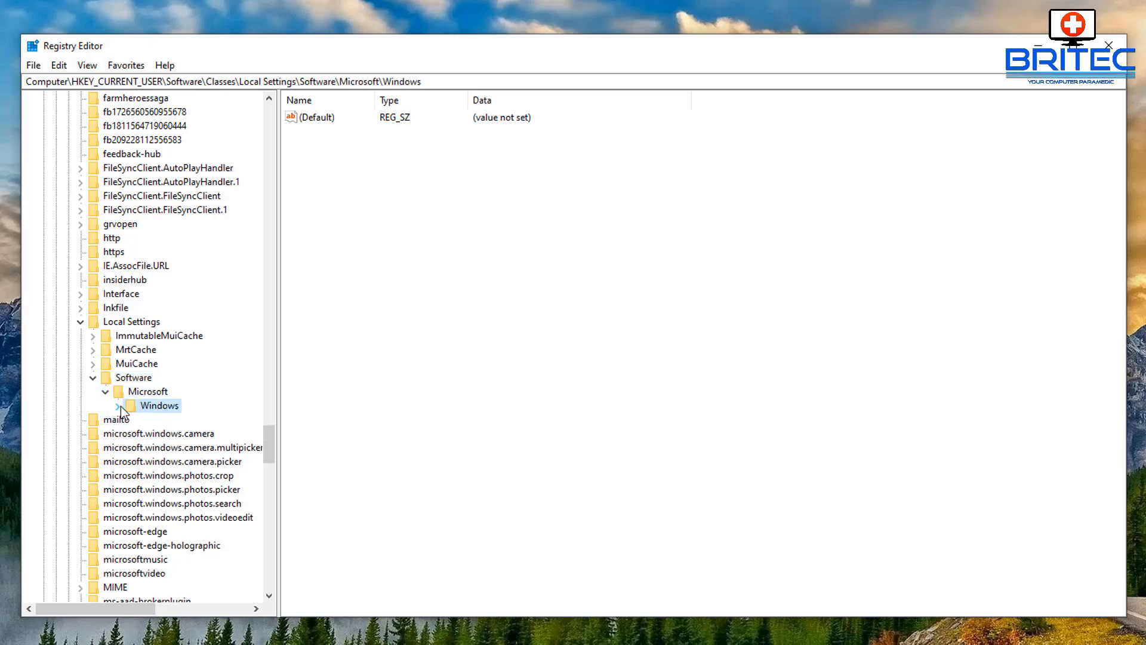
{"action": "left_click", "coordinate": [116, 405]}
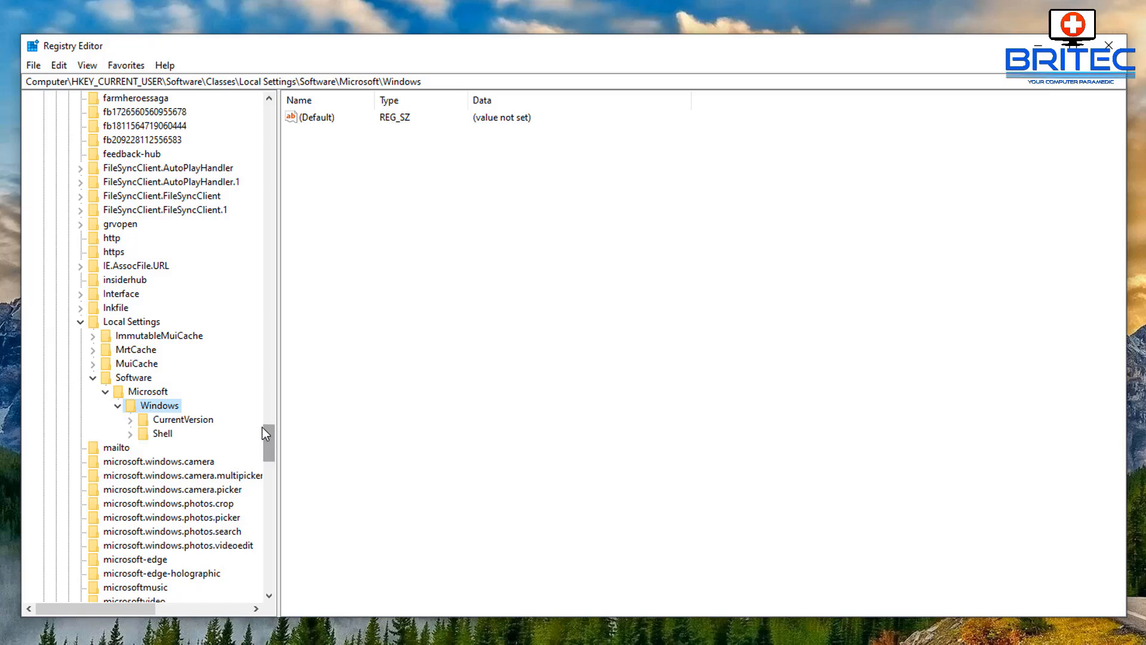
{"action": "left_click", "coordinate": [131, 420]}
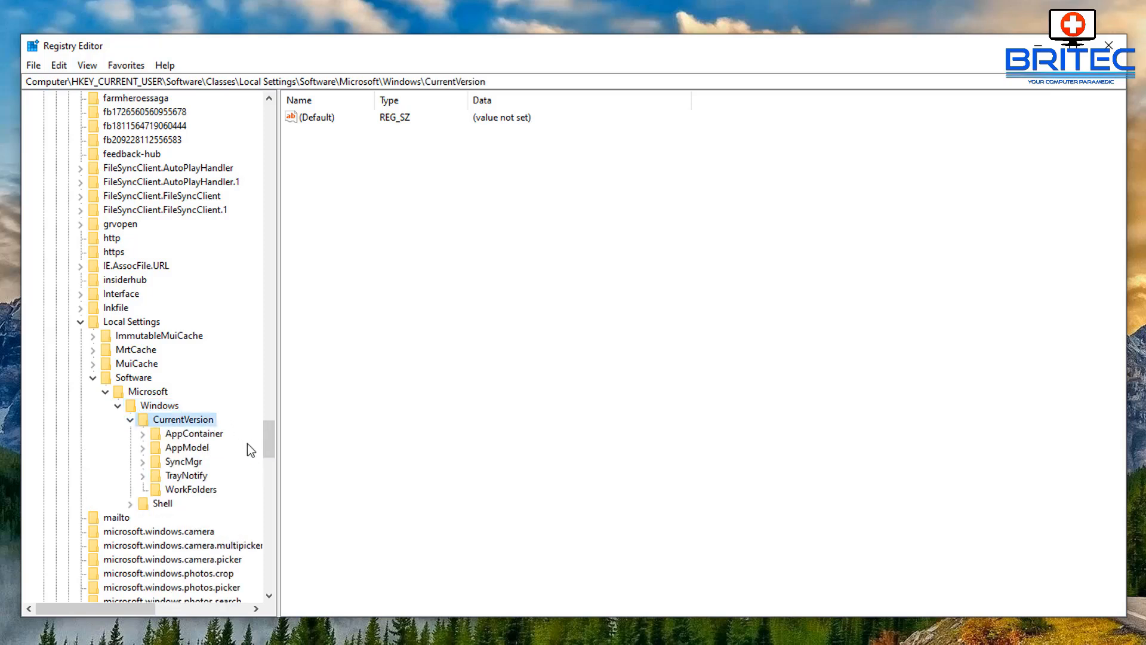
Expand AppContainer\Storage, widen the tree pane, and open microsoft.microsoftedge_8wekyb3d8bbwe.
{"action": "left_click", "coordinate": [195, 433]}
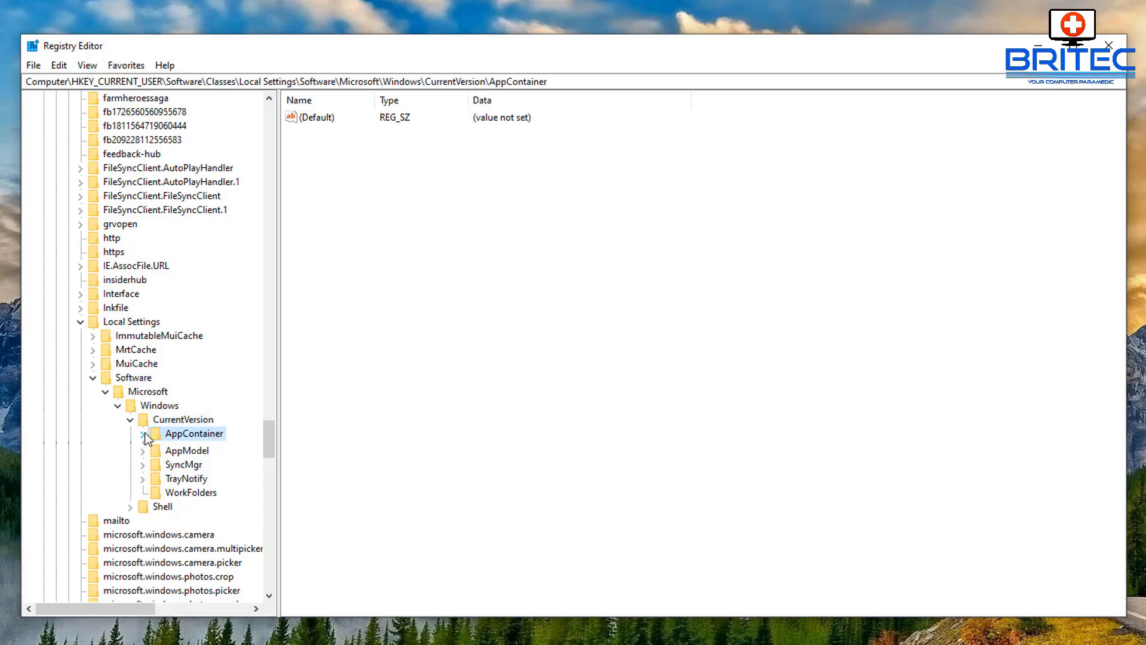
{"action": "left_click", "coordinate": [144, 433]}
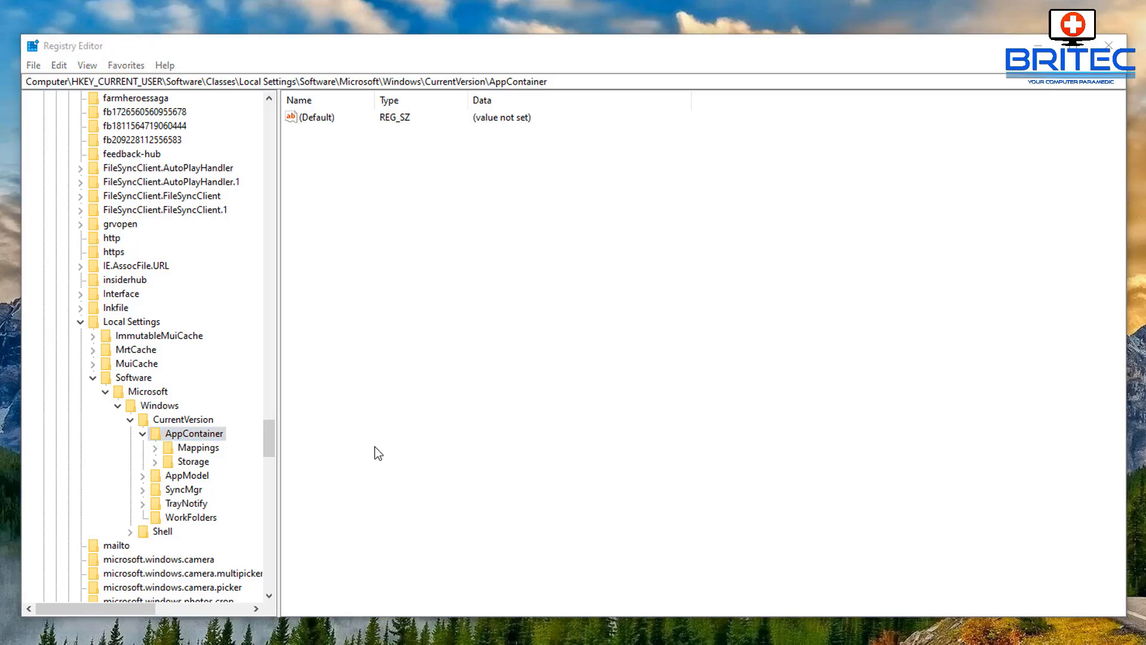
{"action": "left_click", "coordinate": [194, 462]}
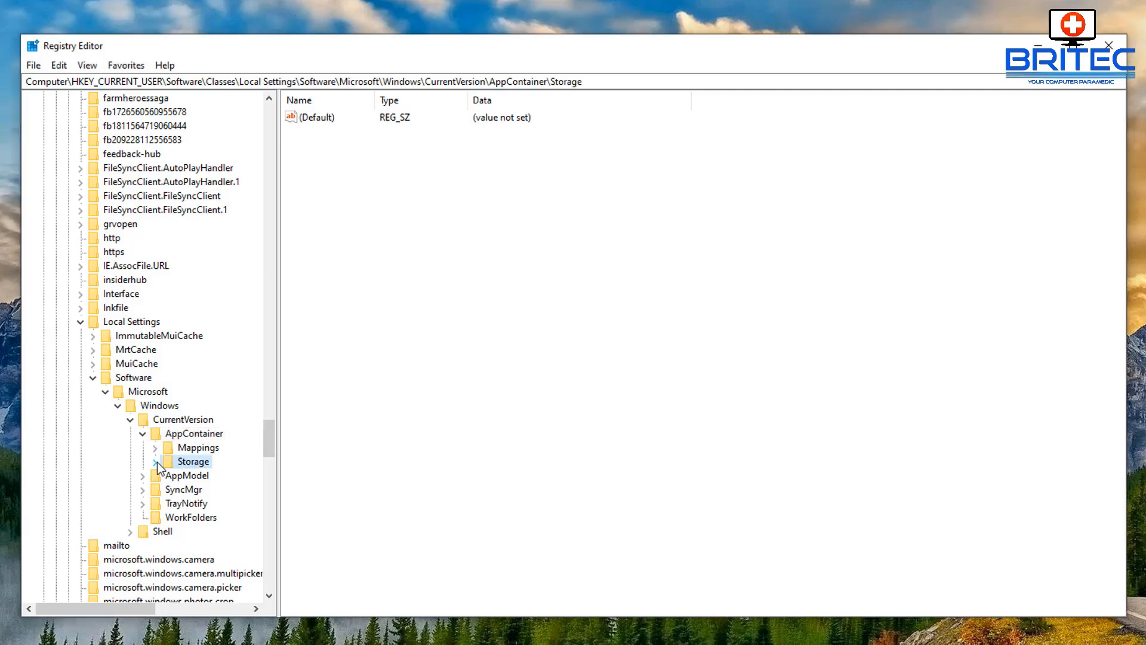
{"action": "left_click", "coordinate": [155, 462]}
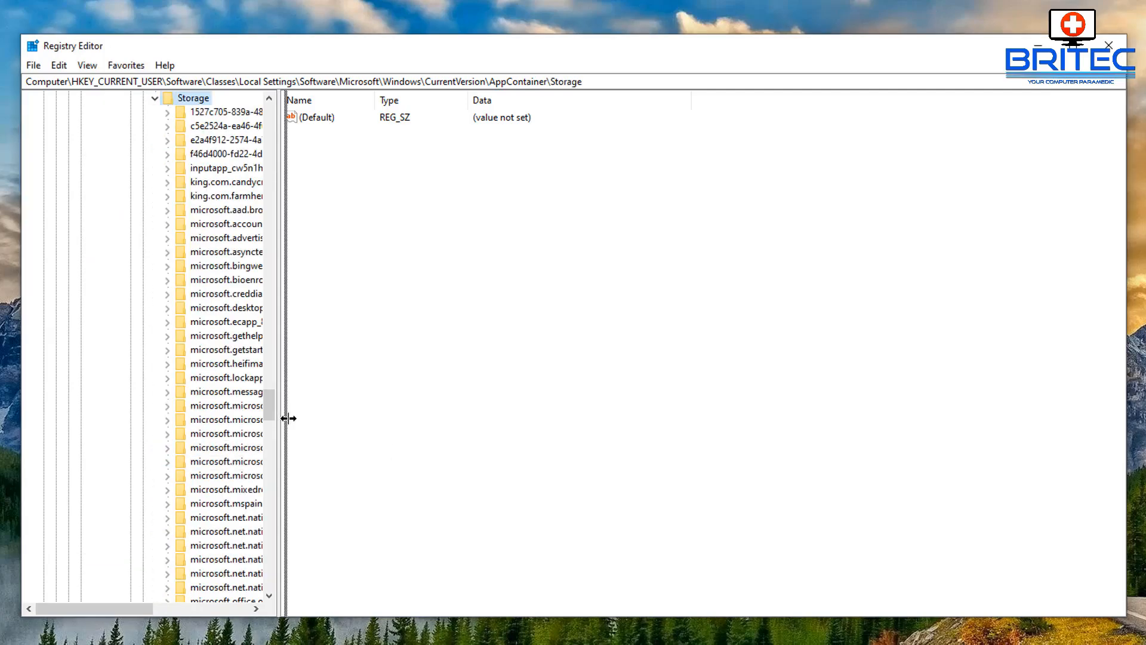
{"action": "left_click_drag", "start_coordinate": [289, 419], "coordinate": [400, 420]}
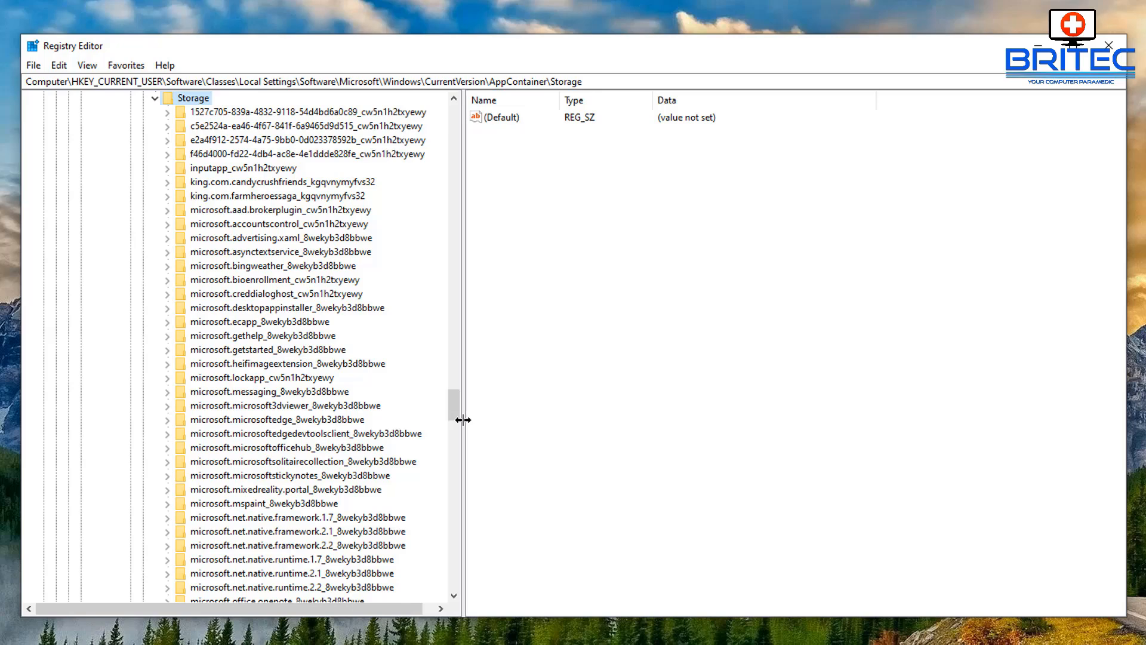
{"action": "left_click", "coordinate": [276, 419]}
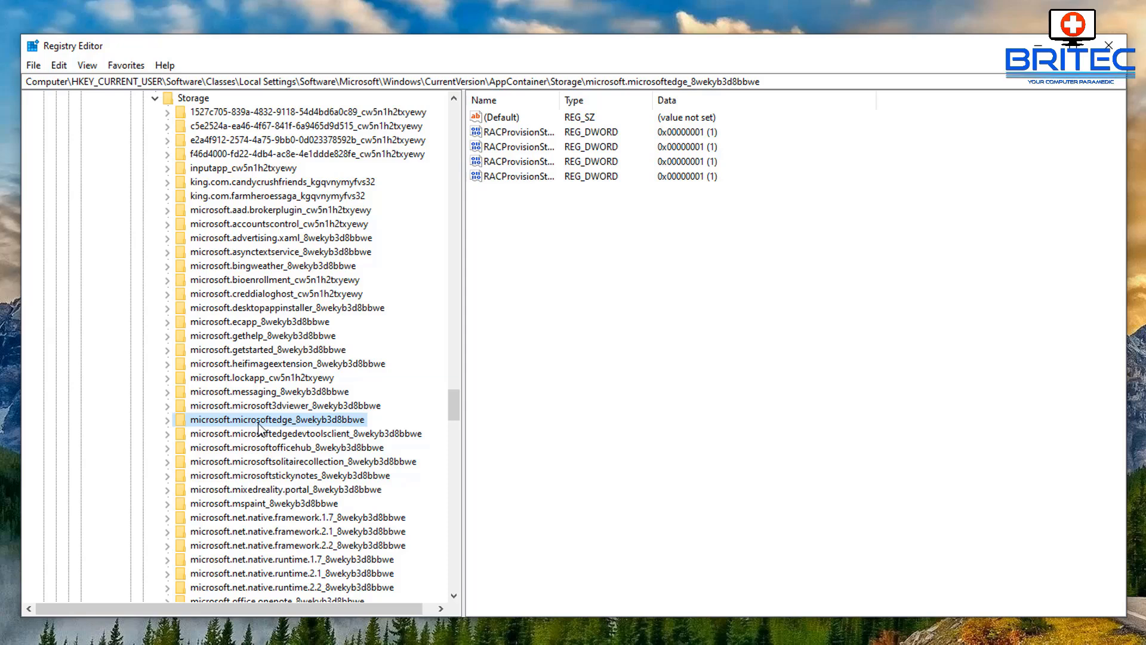
{"action": "left_click", "coordinate": [168, 419]}
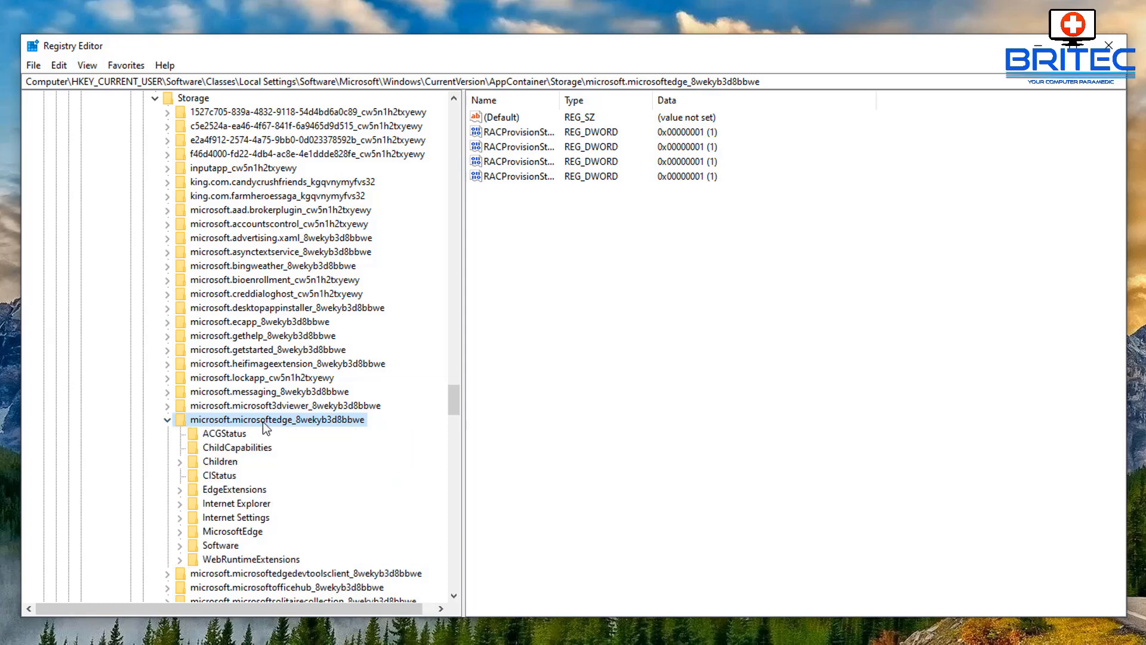
Open MicrosoftEdge under the Edge package key and select its Privacy key.
{"action": "left_click", "coordinate": [233, 531]}
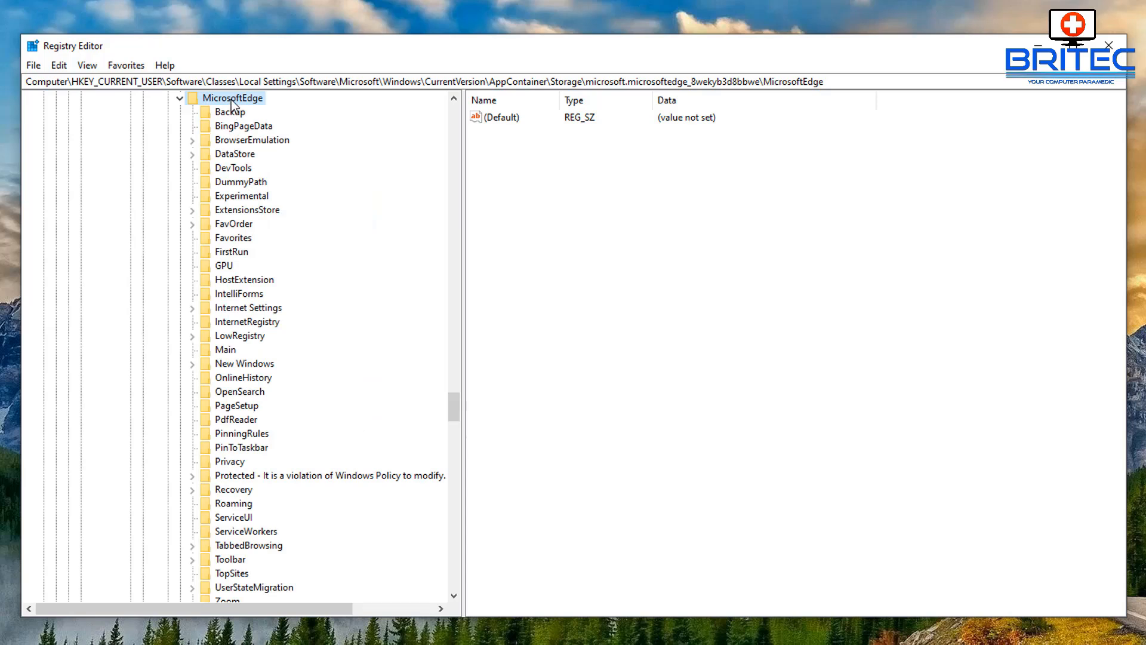
{"action": "mouse_move", "coordinate": [295, 391]}
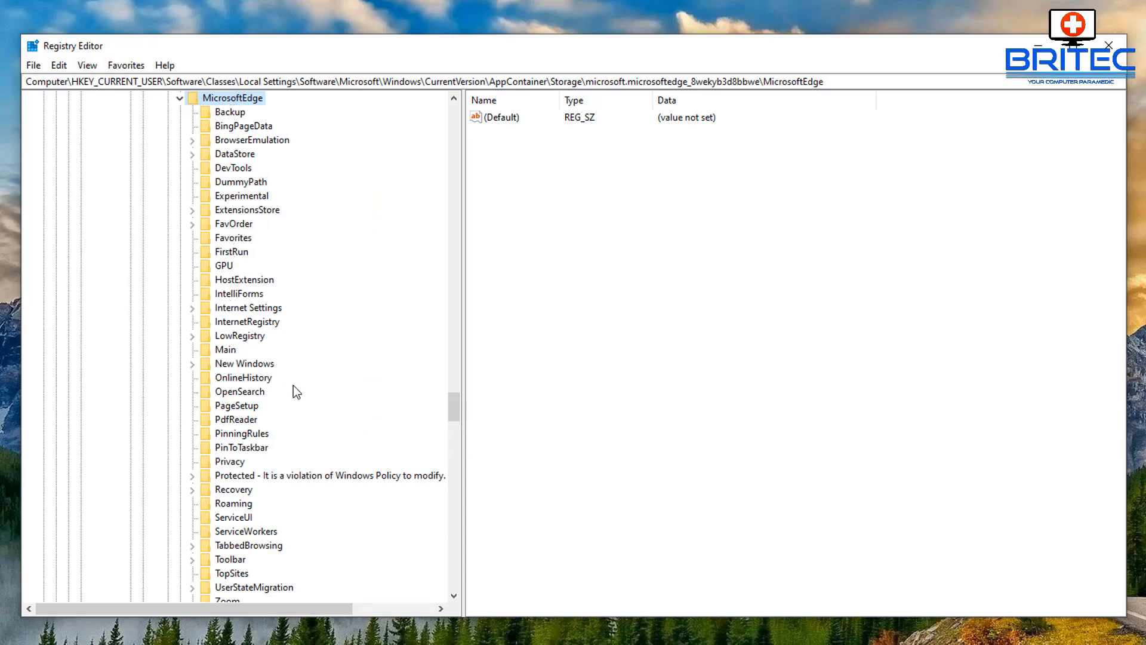
{"action": "left_click", "coordinate": [230, 462]}
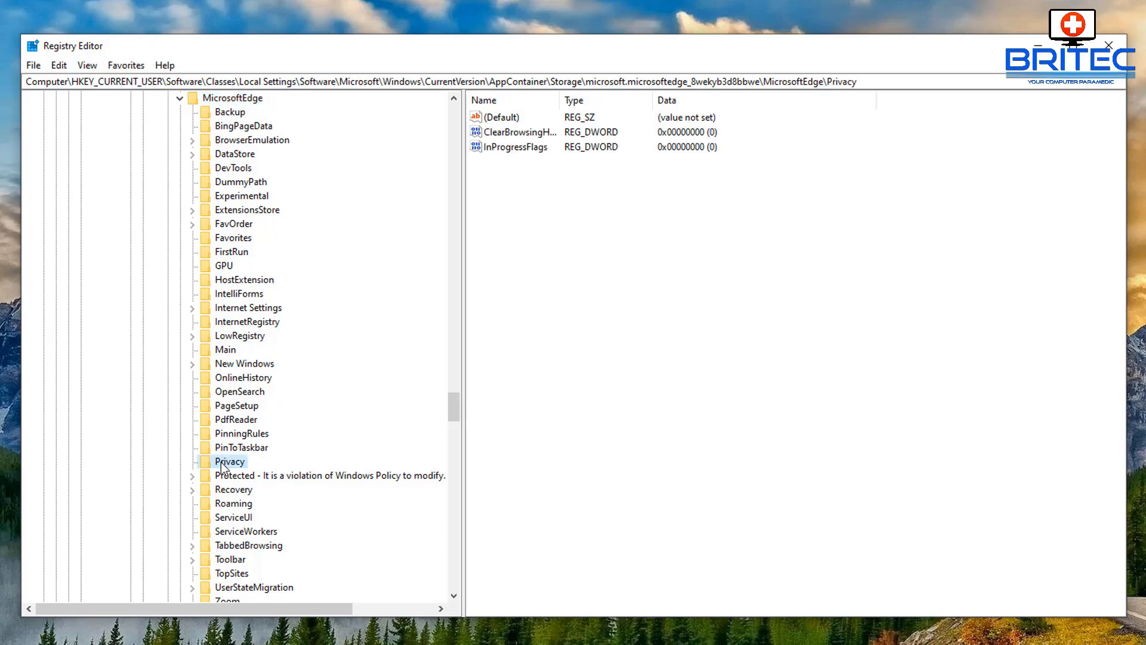
{"action": "mouse_move", "coordinate": [470, 395]}
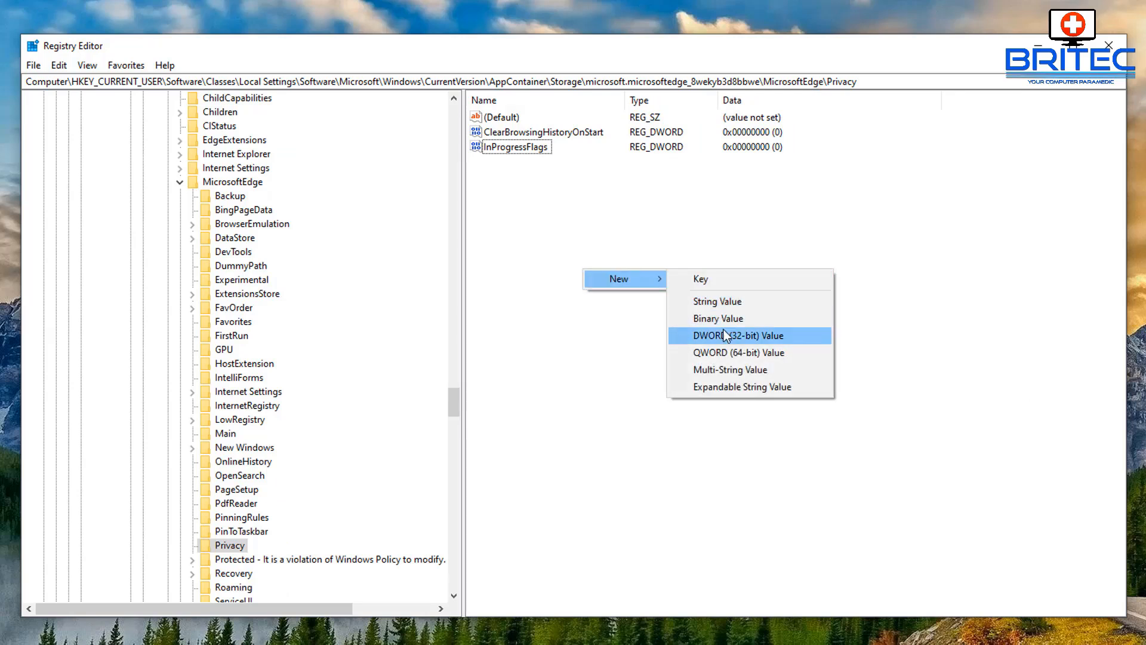
Create DWORD (32-bit) value CleanHistory in Privacy and confirm its data as 0.
{"action": "left_click", "coordinate": [735, 336]}
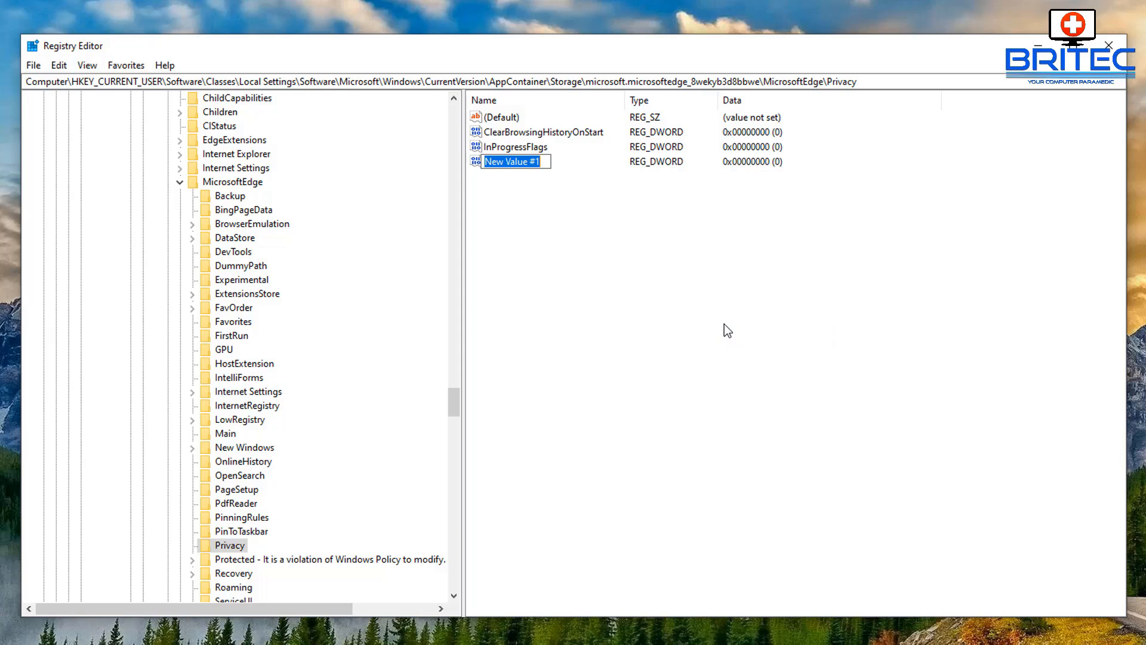
{"action": "type", "text": "Clean"}
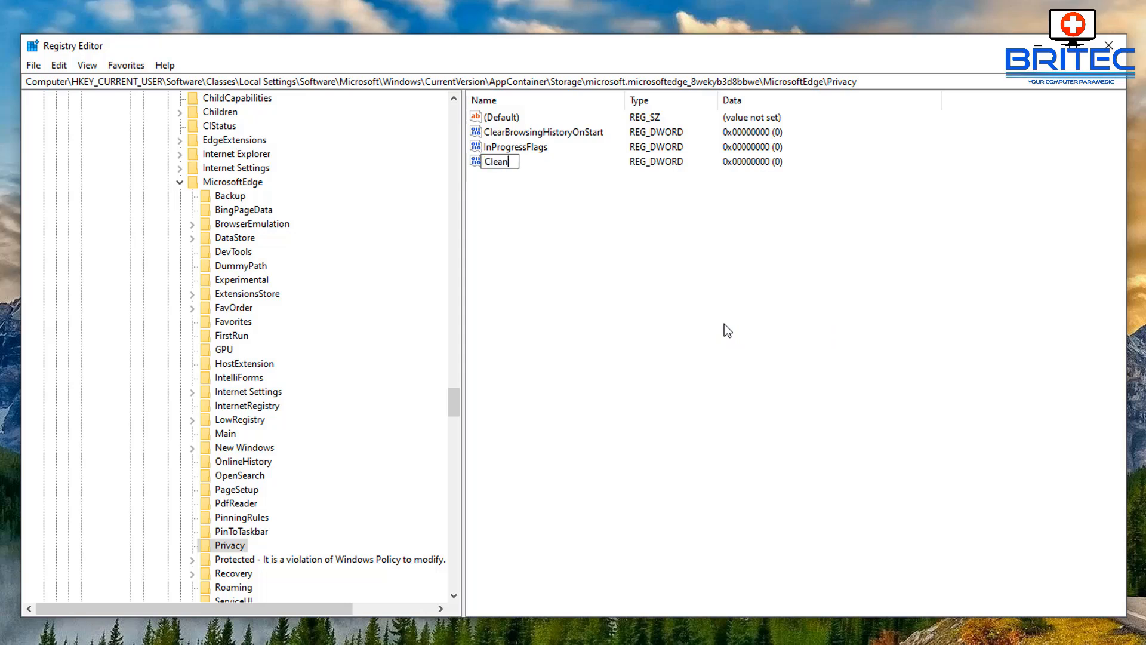
{"action": "type", "text": "His"}
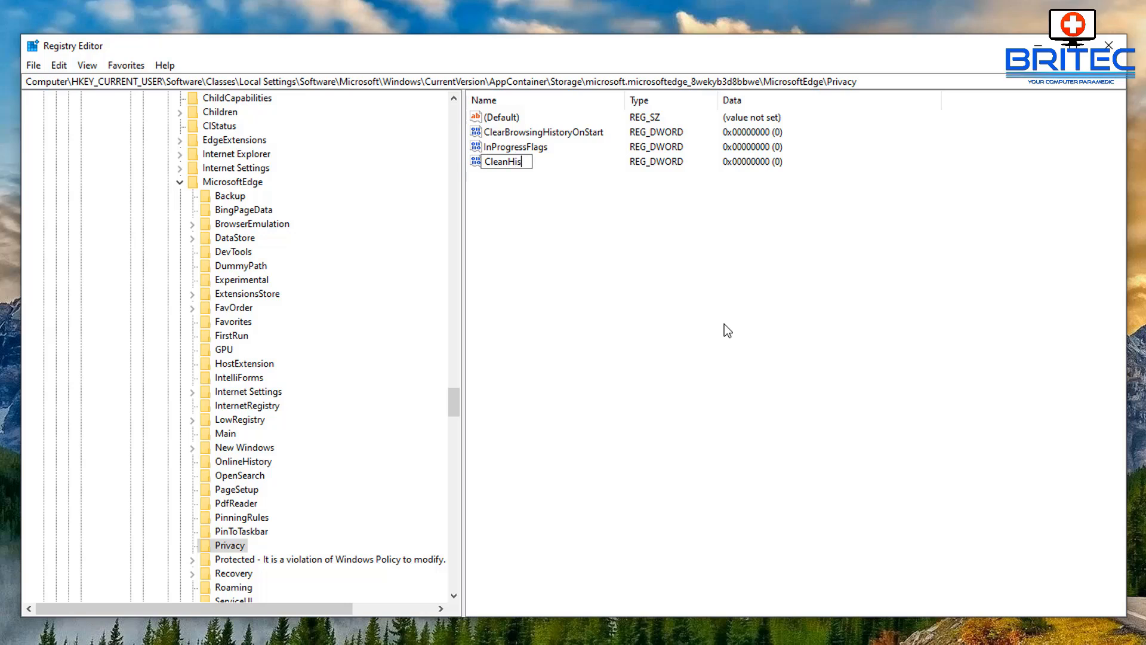
{"action": "type", "text": "tory"}
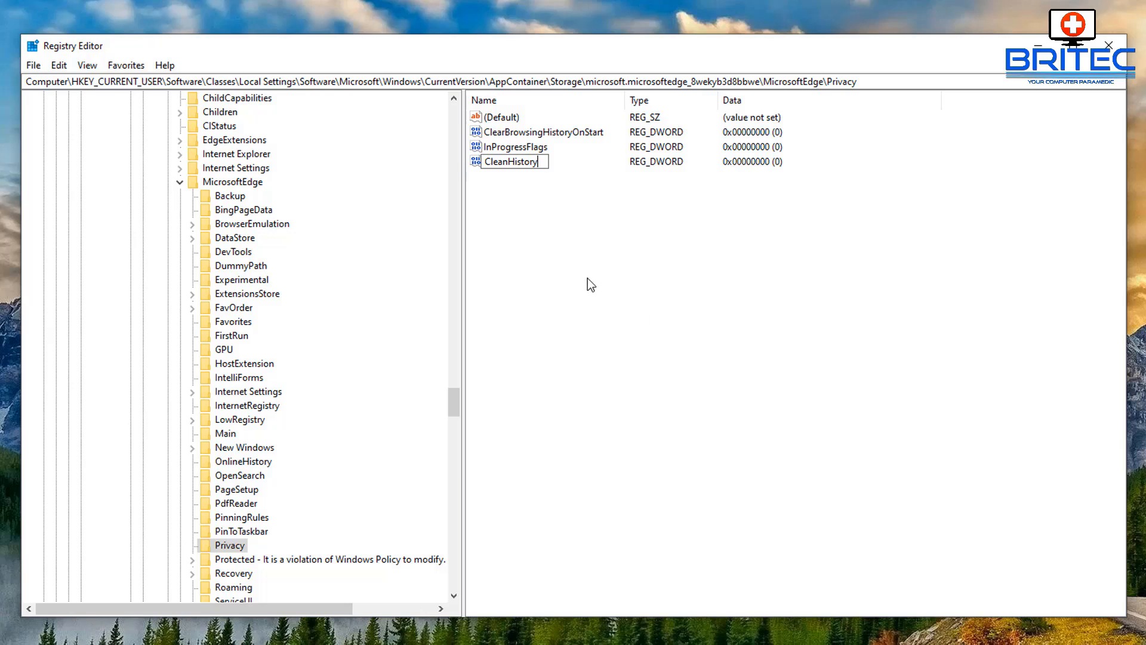
{"action": "double_click", "coordinate": [510, 161]}
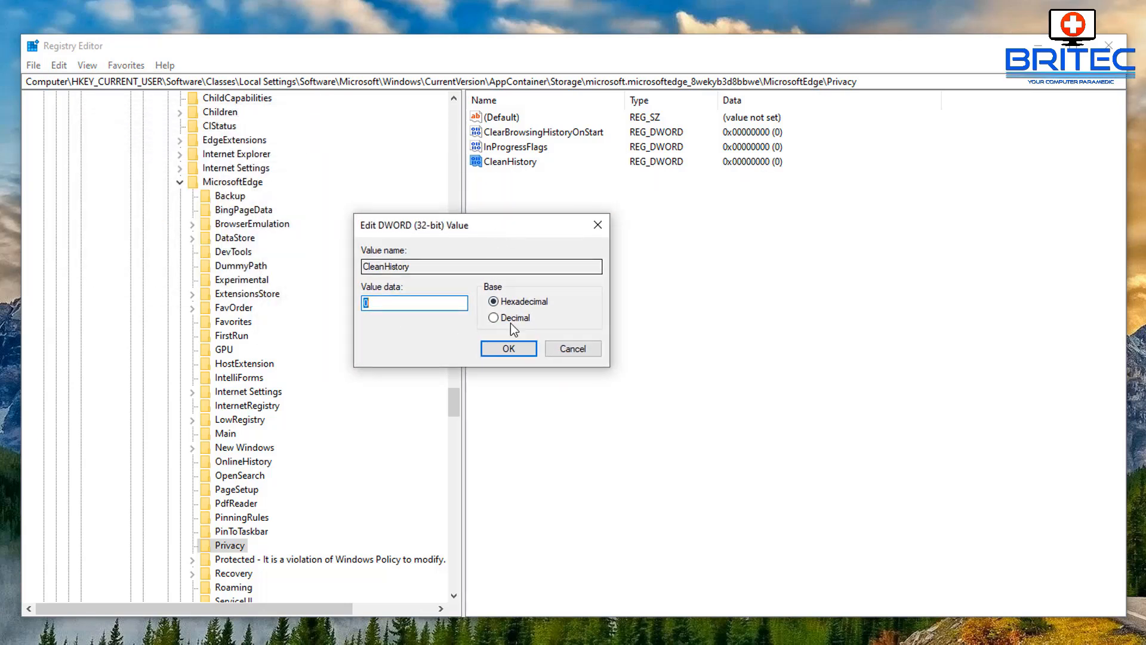
{"action": "left_click", "coordinate": [508, 348]}
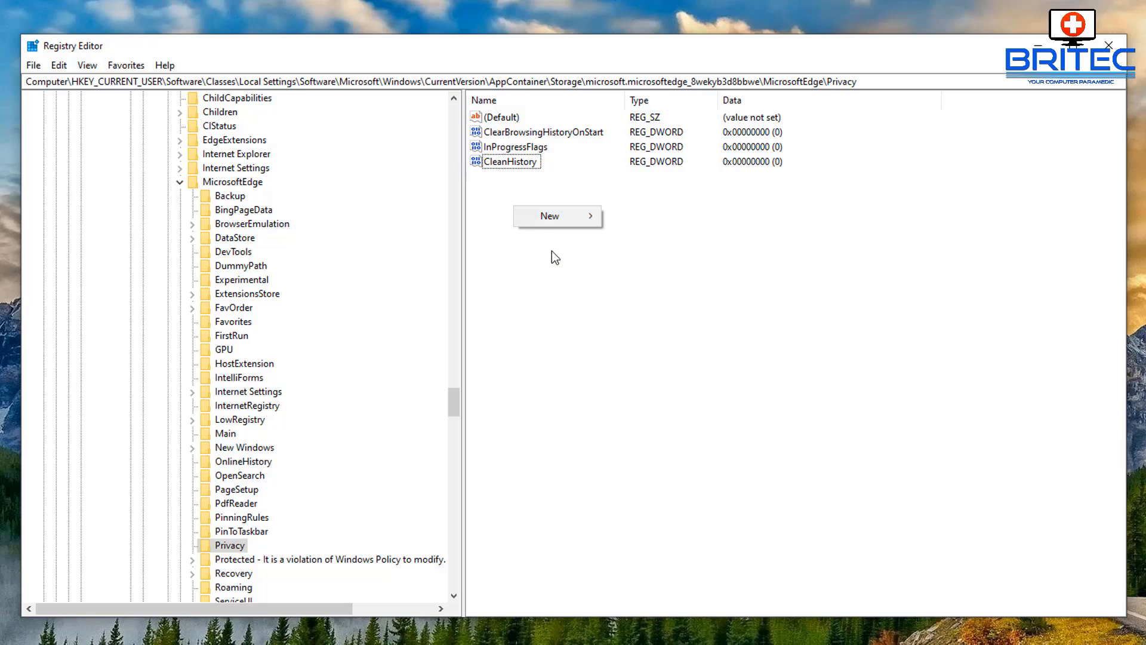
Add a DWORD (32-bit) value named CleanCookies with data 0.
{"action": "left_click", "coordinate": [651, 272]}
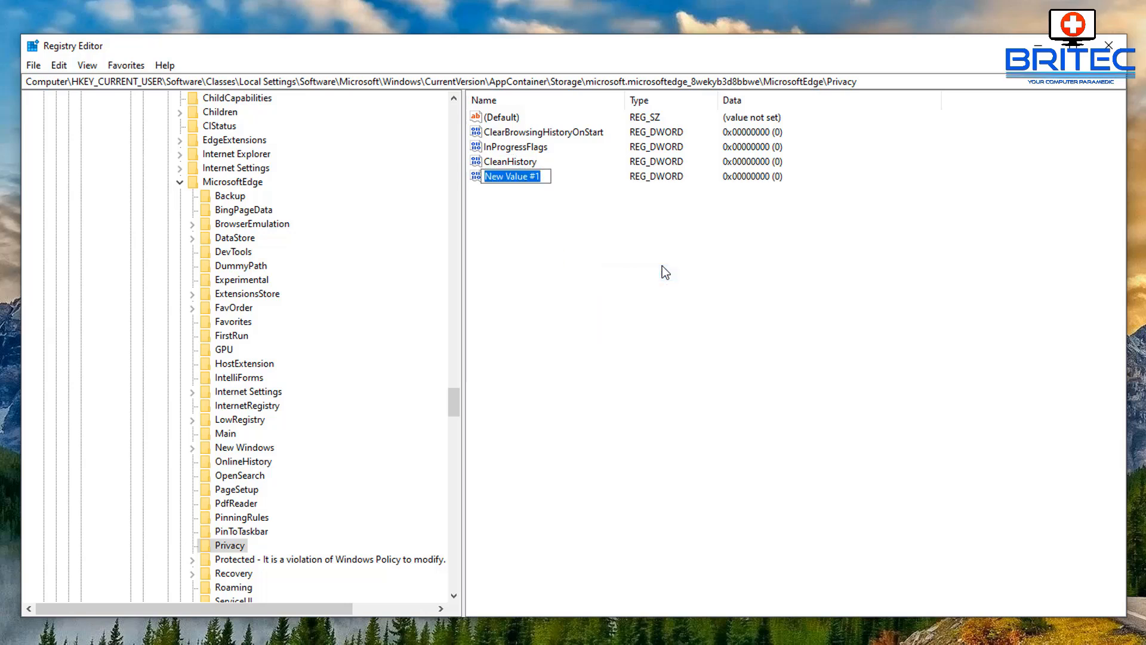
{"action": "type", "text": "CleanC"}
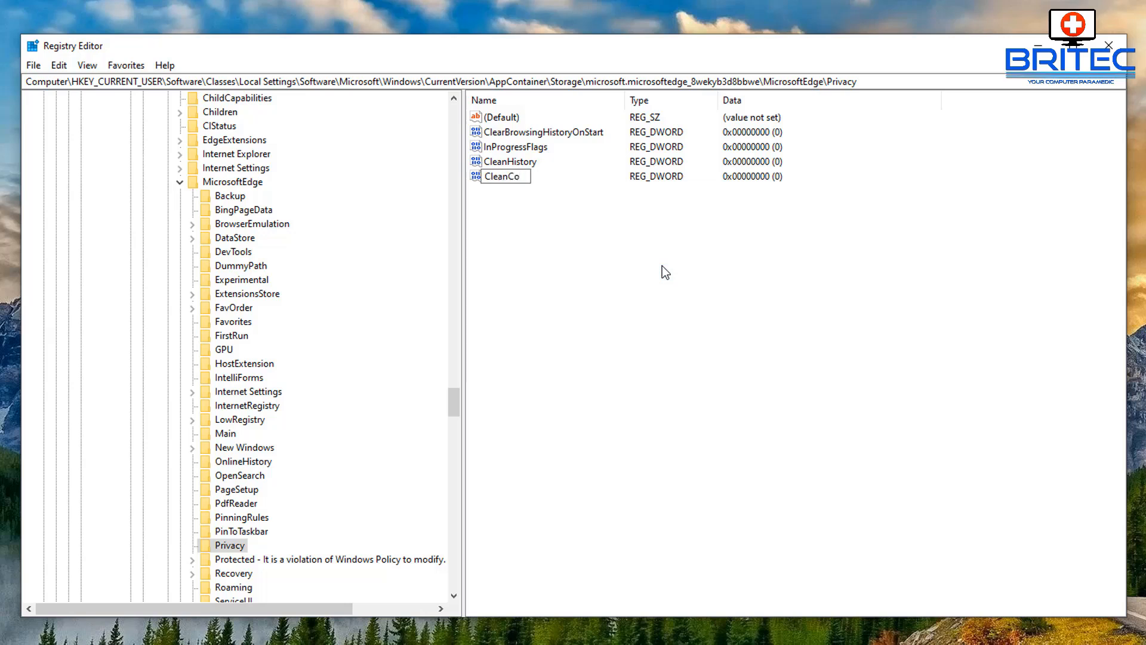
{"action": "type", "text": "okies"}
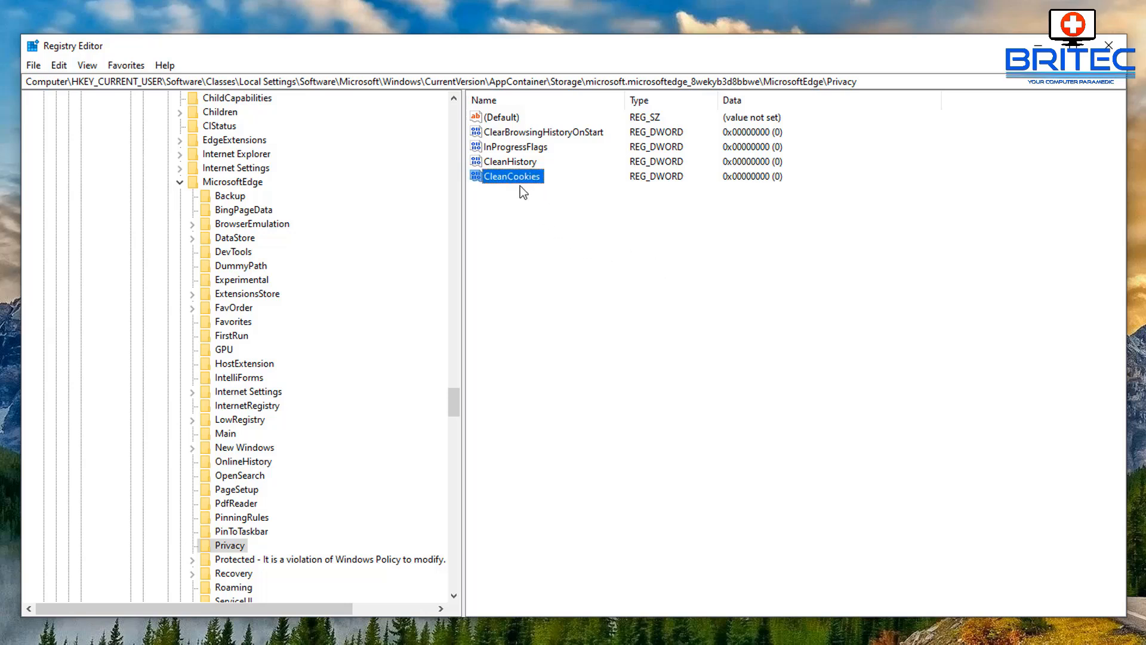
{"action": "mouse_move", "coordinate": [852, 349]}
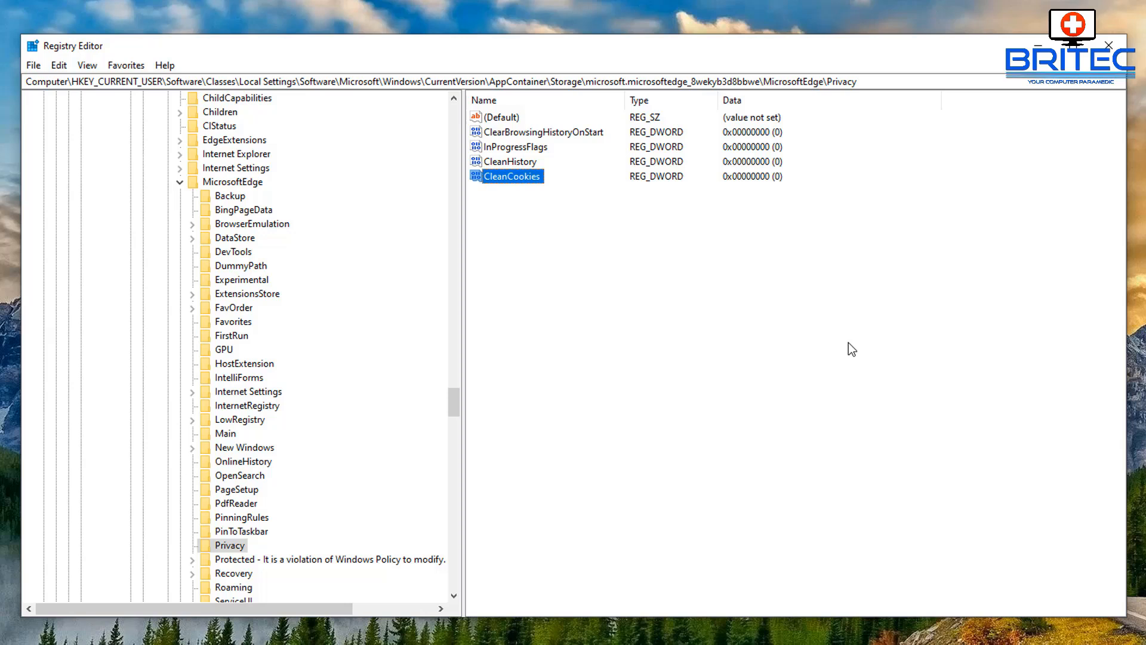
{"action": "mouse_move", "coordinate": [1017, 367]}
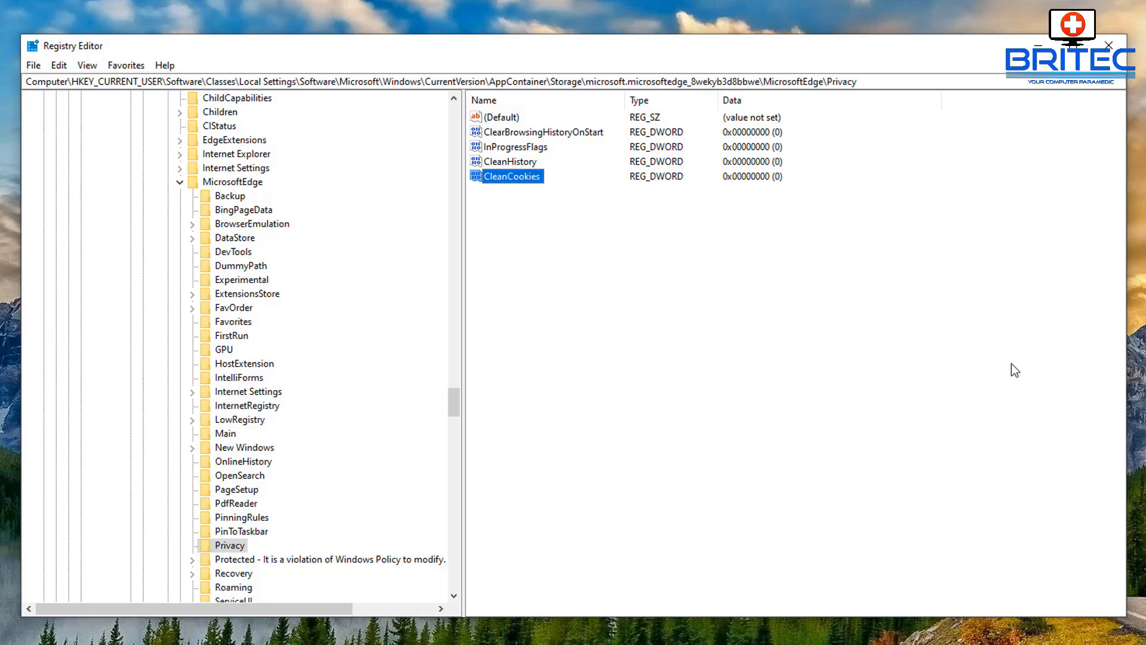
{"action": "mouse_move", "coordinate": [1013, 369]}
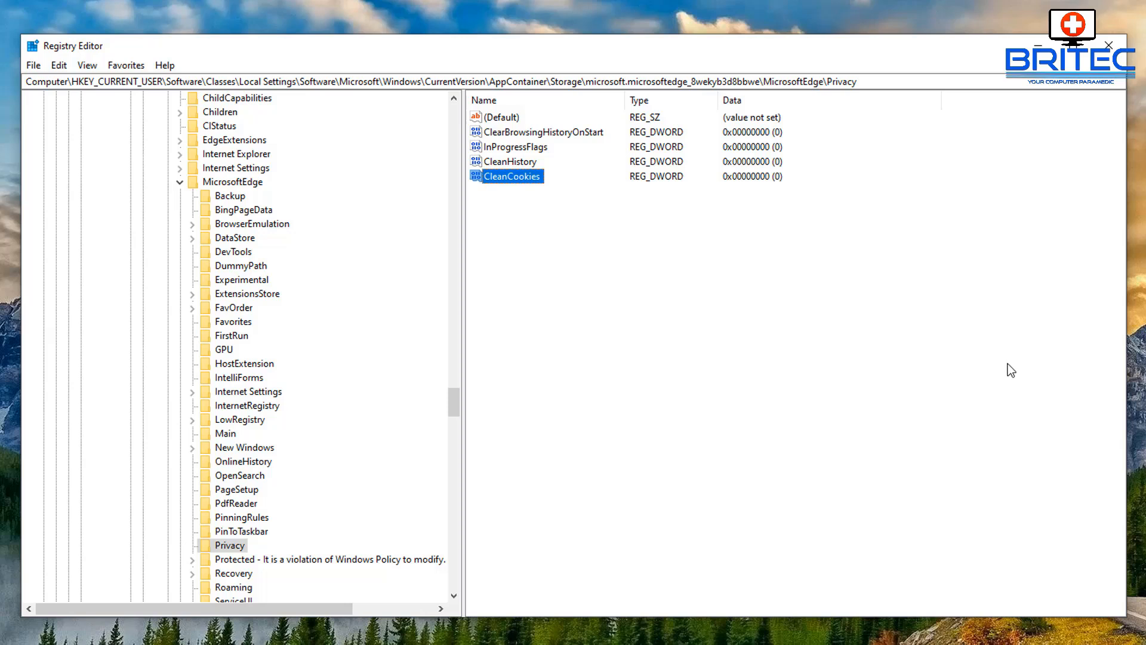
{"action": "mouse_move", "coordinate": [1008, 369]}
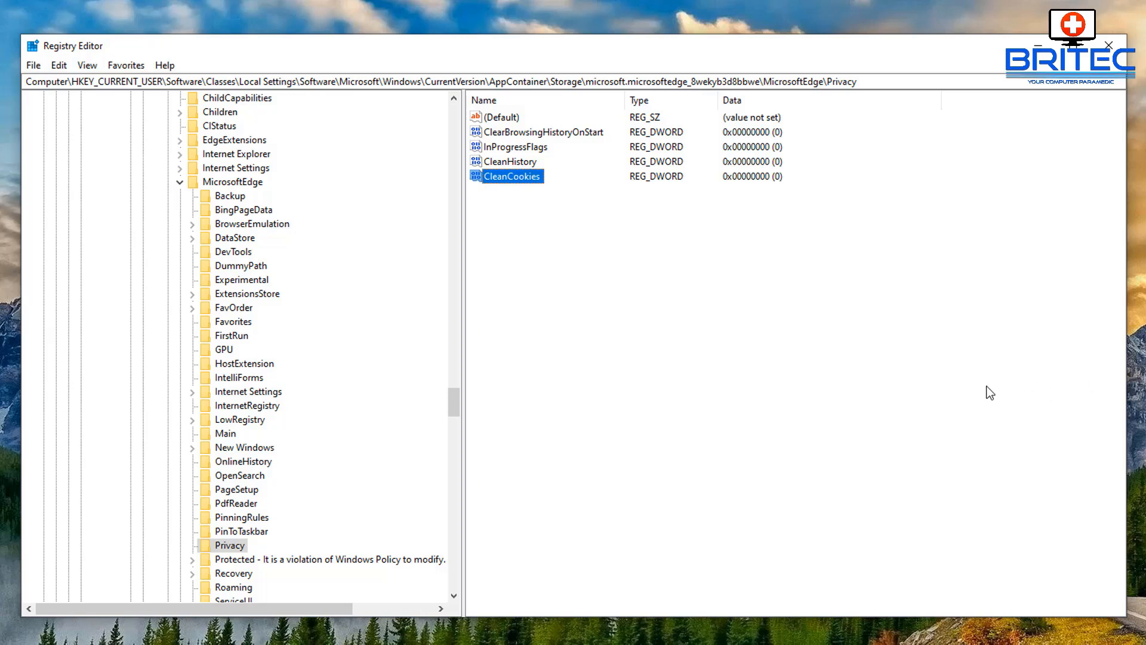
{"action": "mouse_move", "coordinate": [1040, 117]}
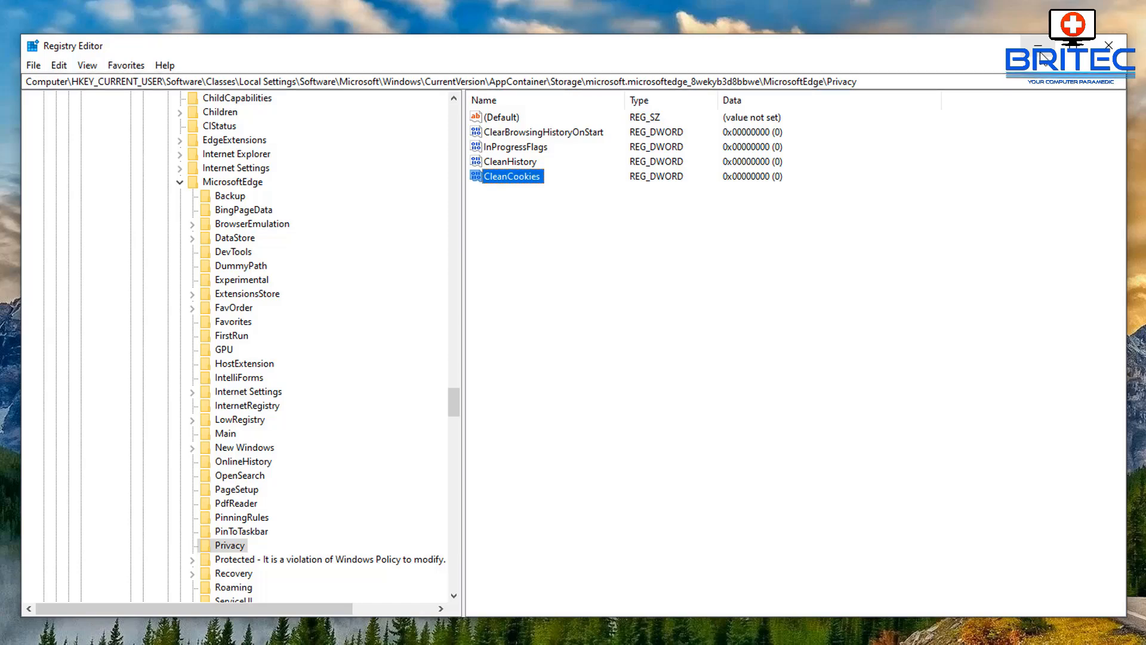
Close Registry Editor and subscribe to the Britec YouTube channel.
{"action": "left_click", "coordinate": [1110, 45]}
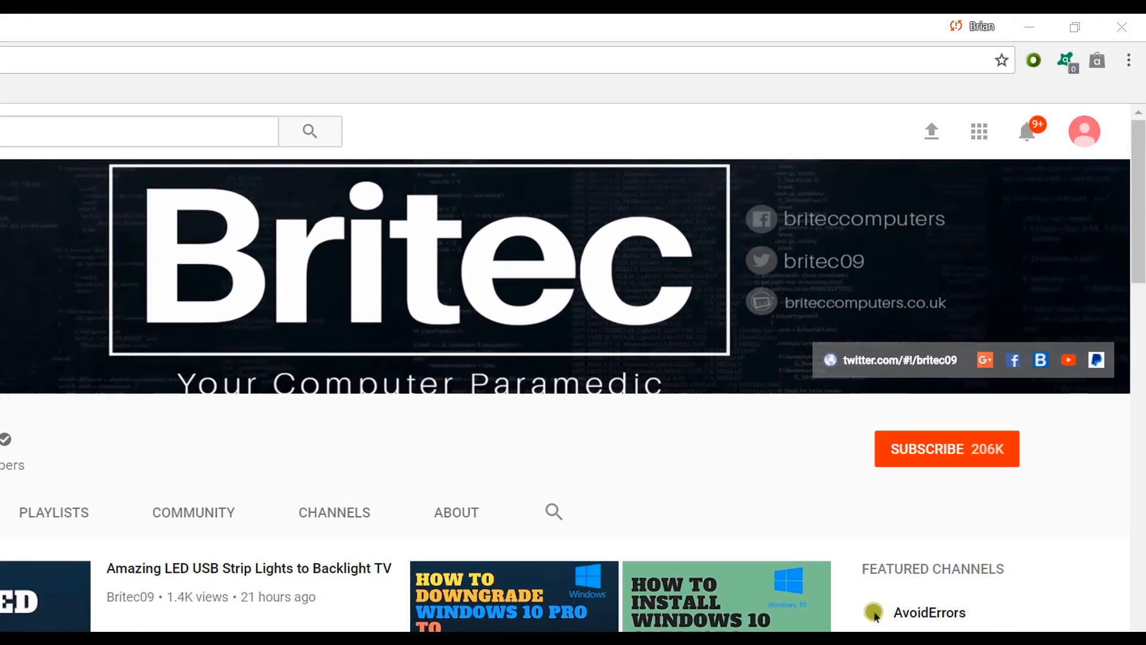
{"action": "mouse_move", "coordinate": [961, 460]}
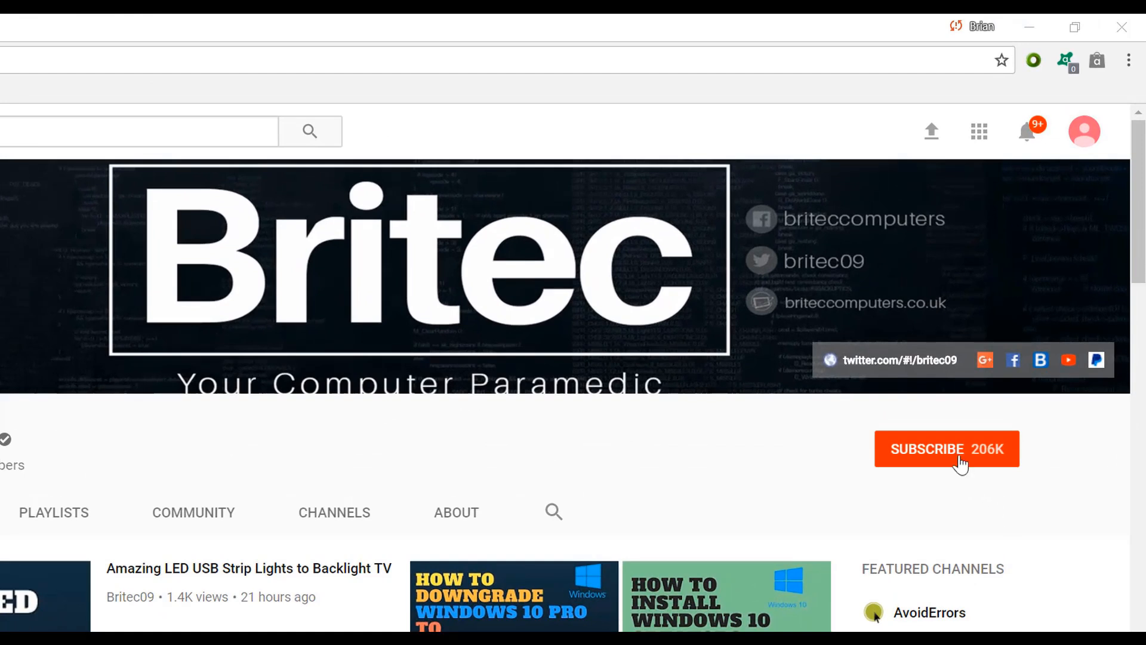
{"action": "left_click", "coordinate": [947, 449]}
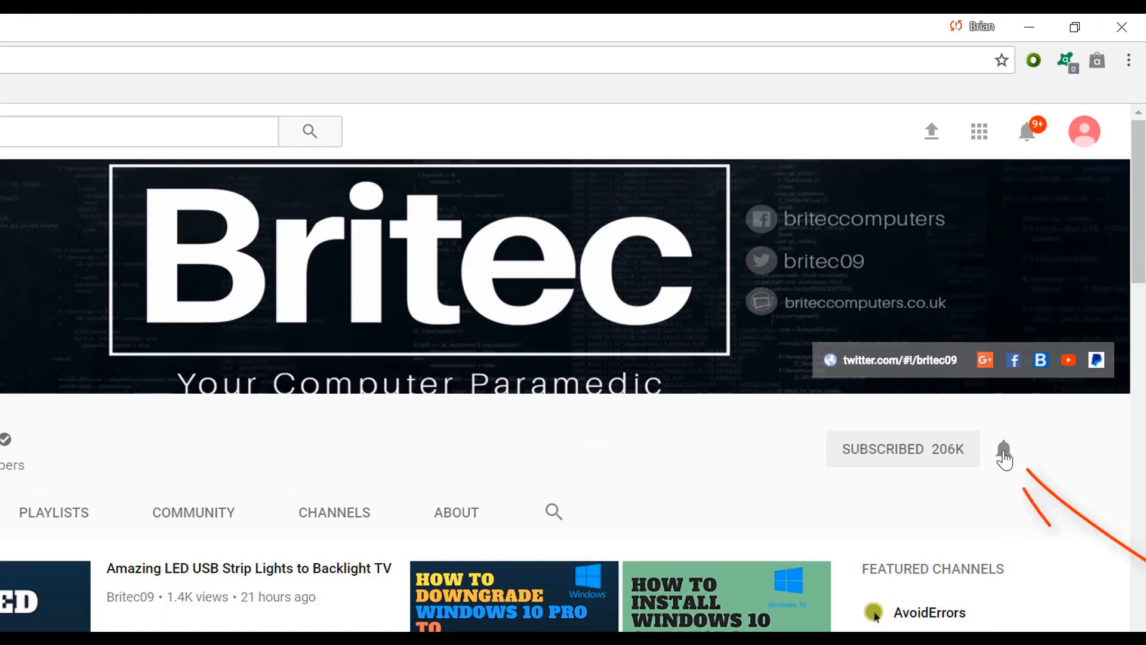